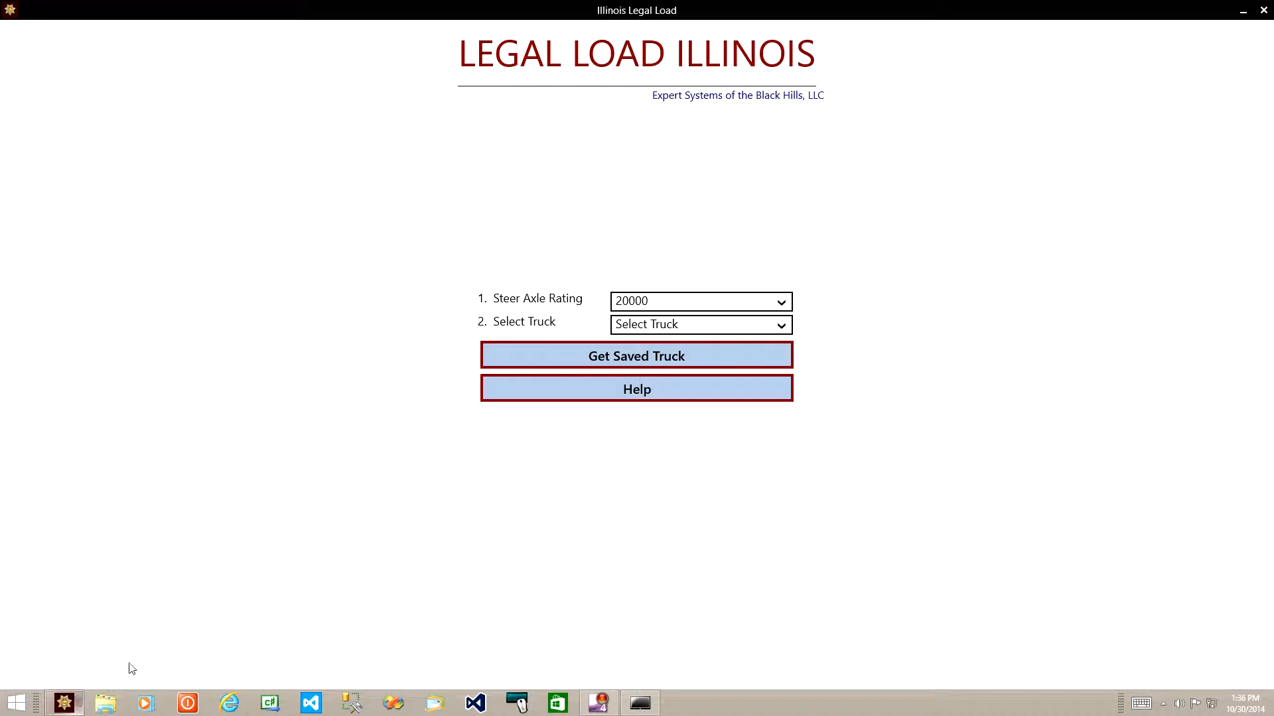
mouse_move(836, 469)
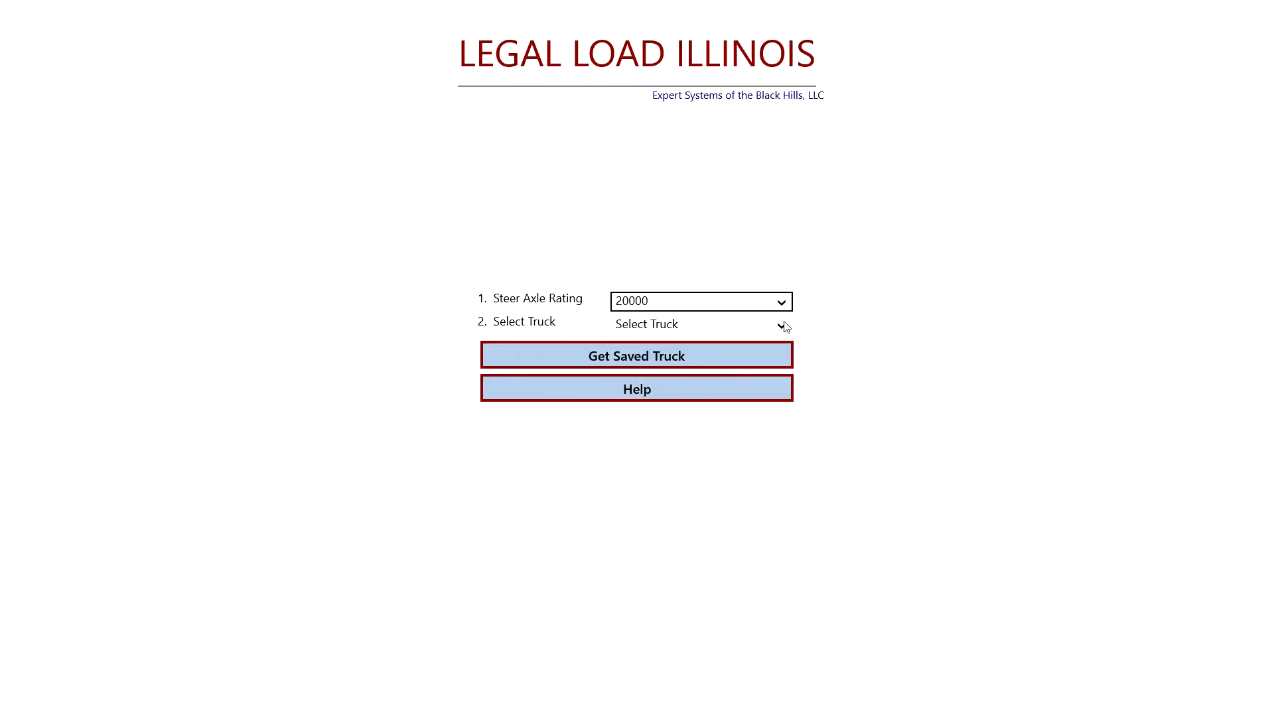
Step: Choose the truck to analyze from the truck selection
click(700, 324)
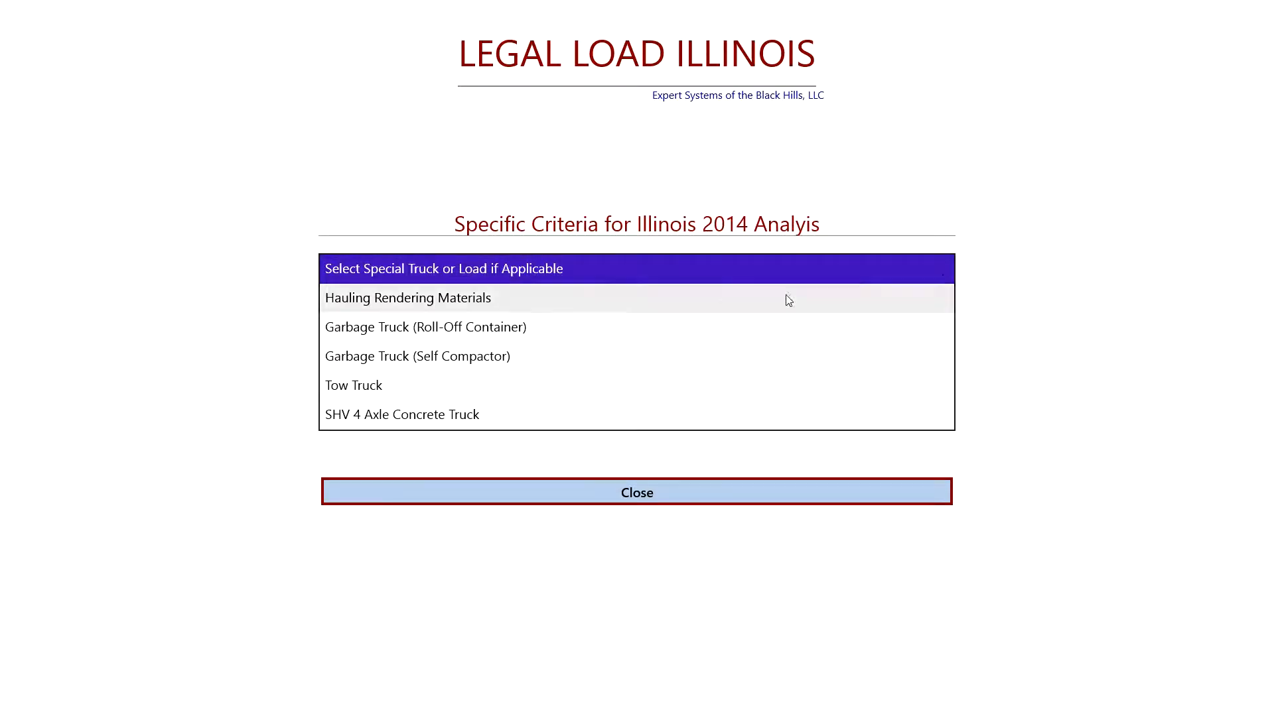
mouse_move(725, 325)
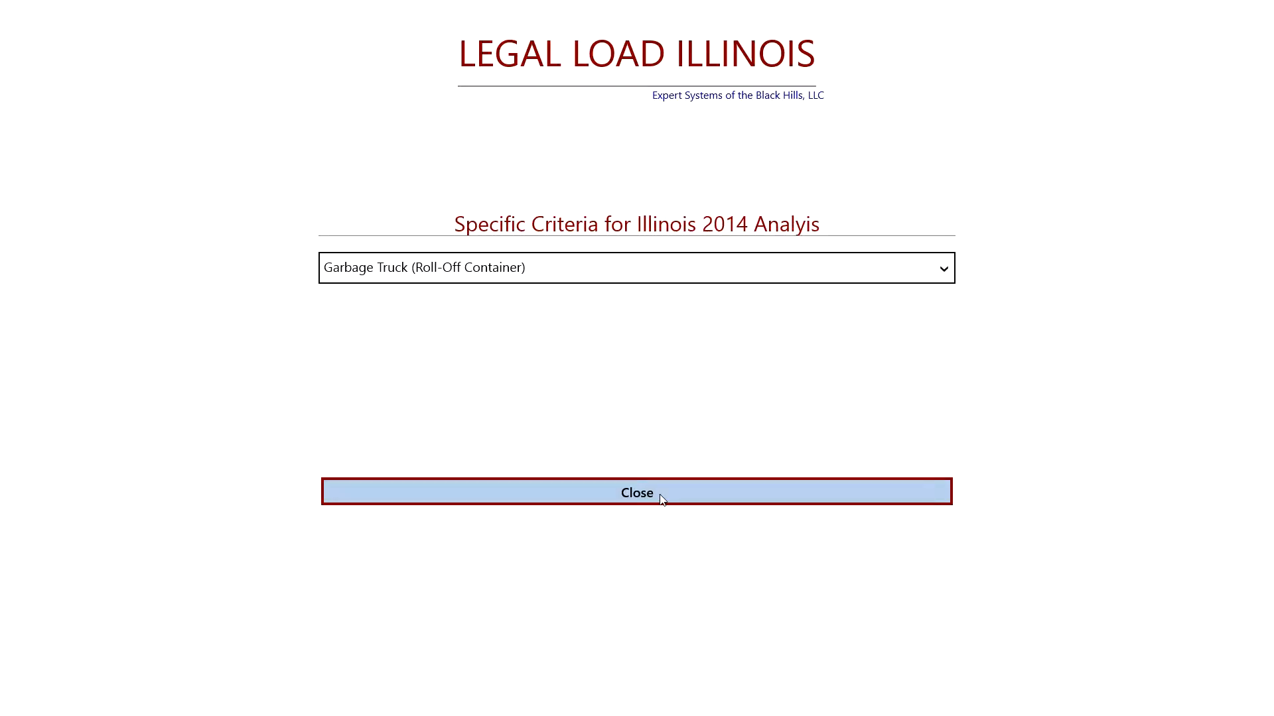
Step: Give the steering axle a weight of 58780 lbs with a divide weight of 3
click(636, 492)
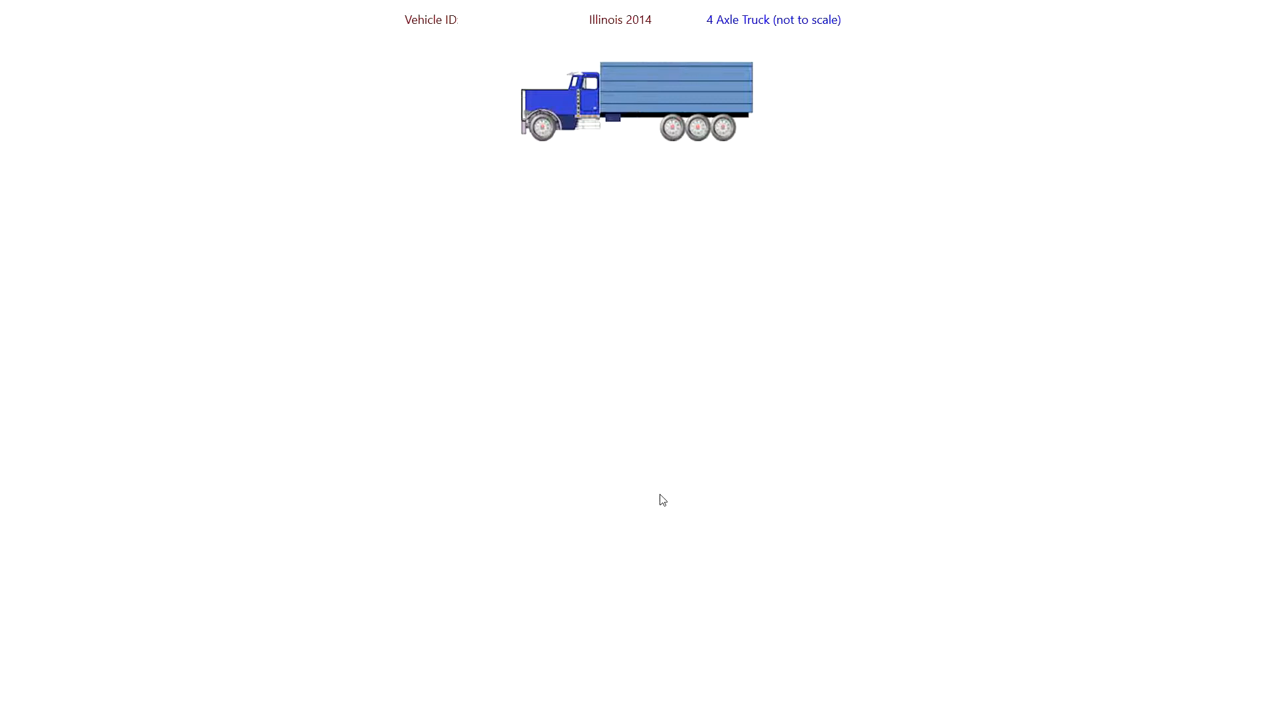
mouse_move(542, 139)
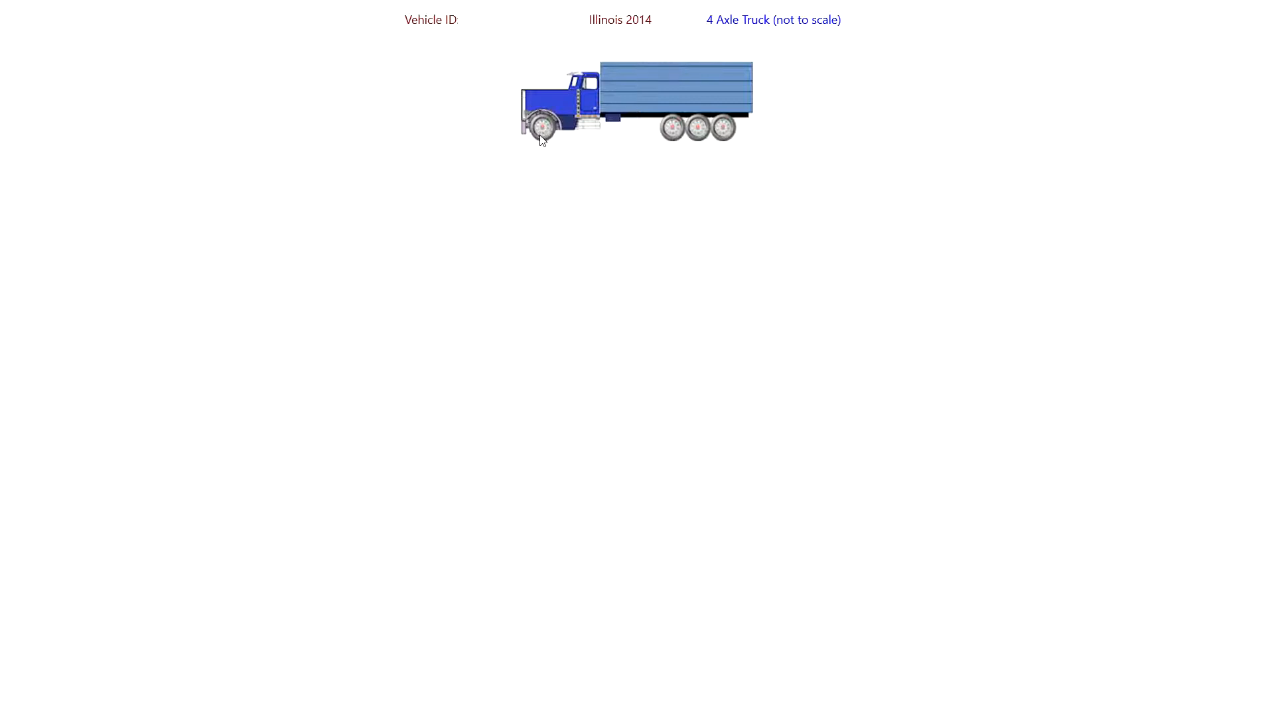
click(542, 128)
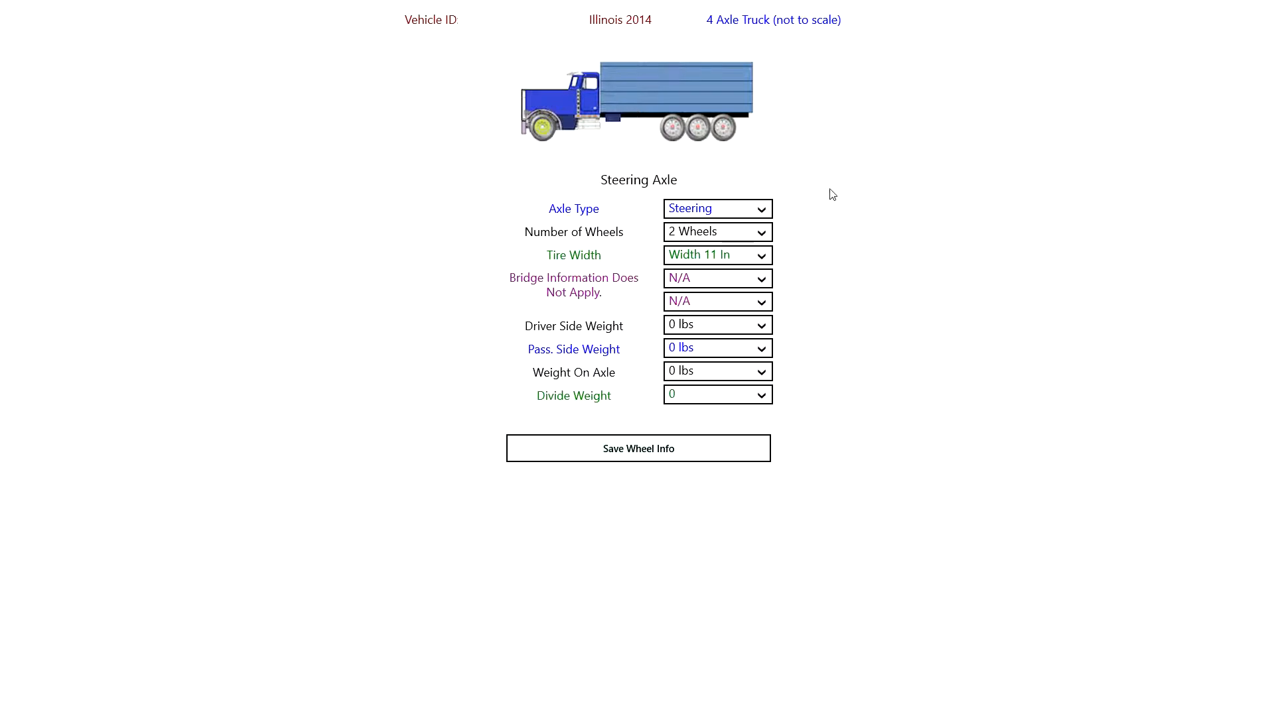
mouse_move(819, 225)
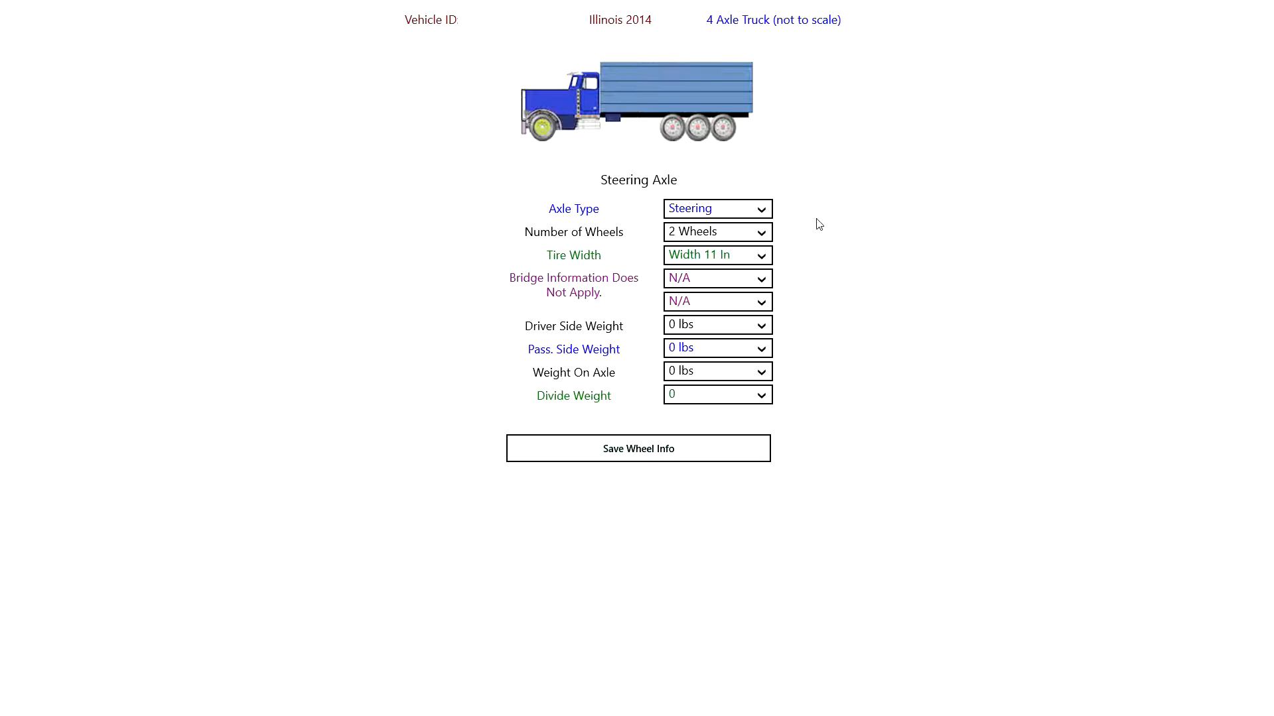
mouse_move(793, 220)
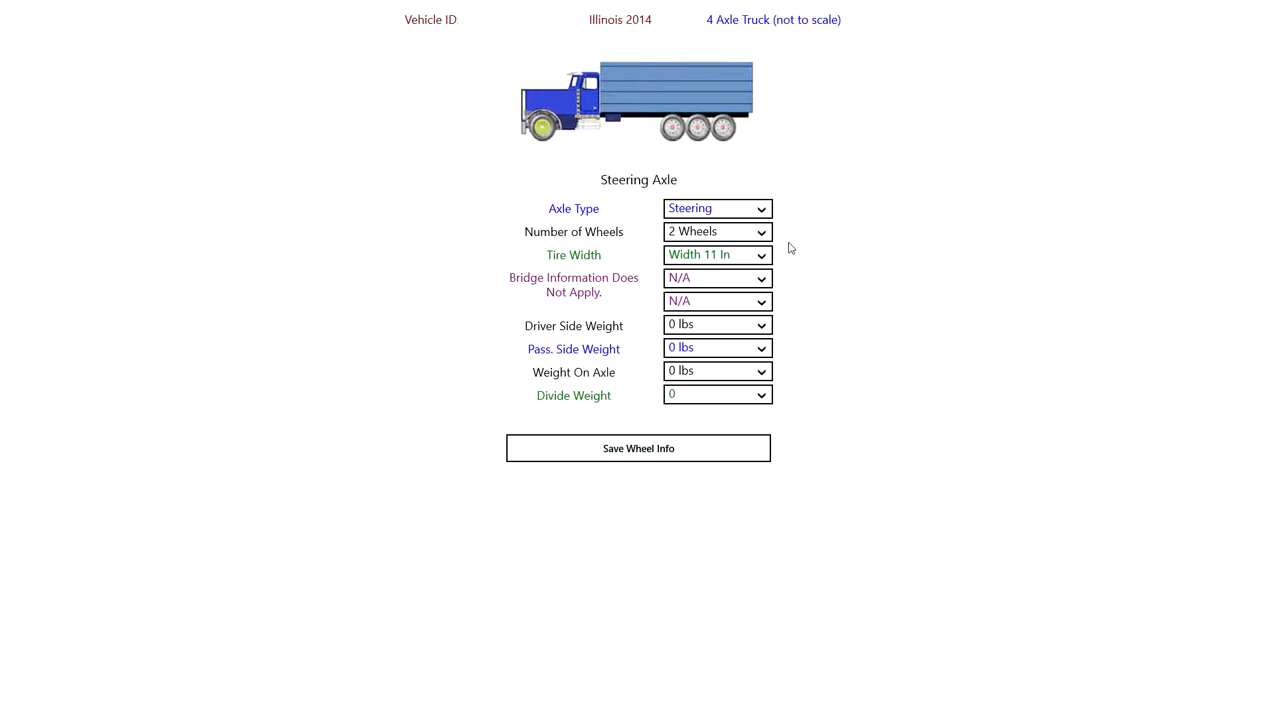
mouse_move(792, 282)
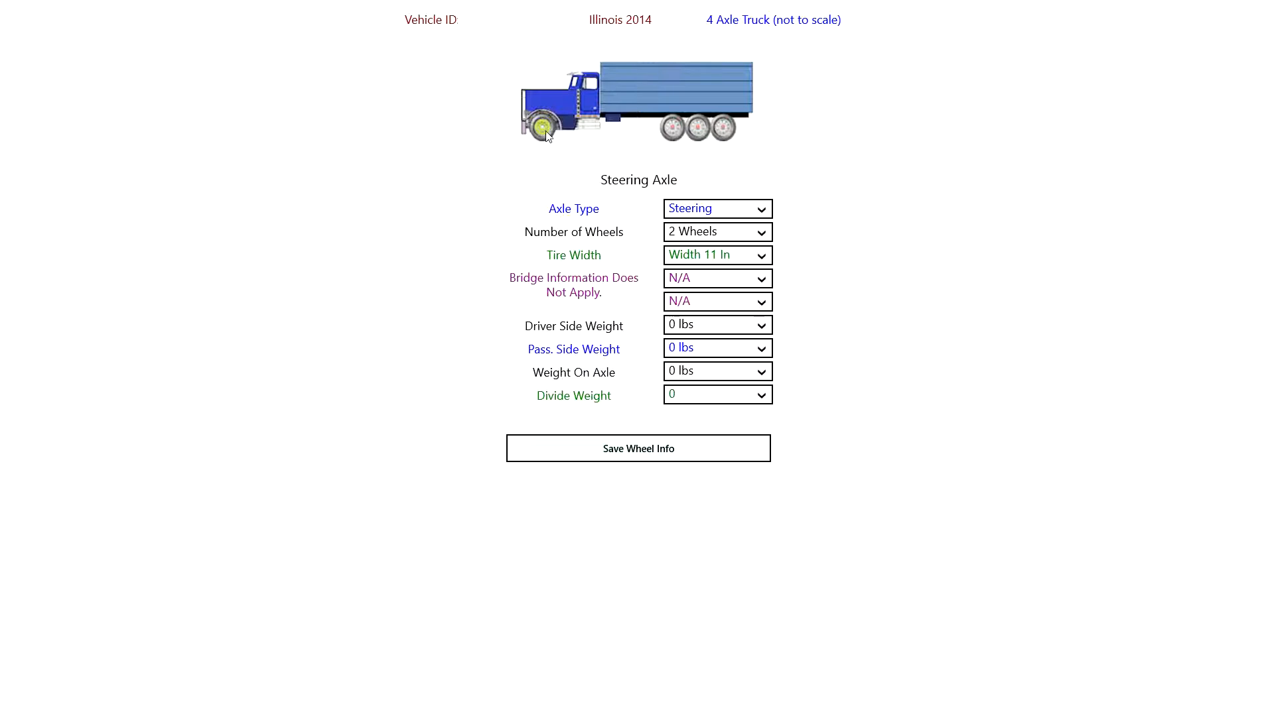
mouse_move(933, 374)
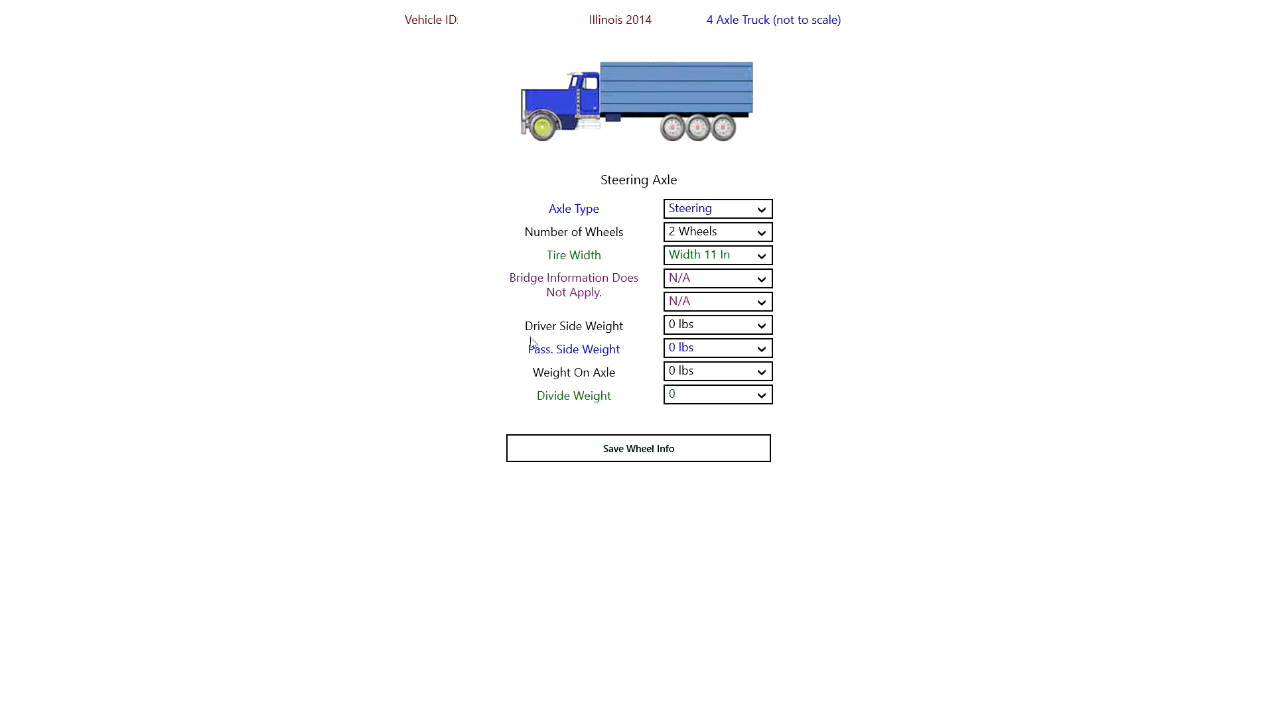
mouse_move(532, 355)
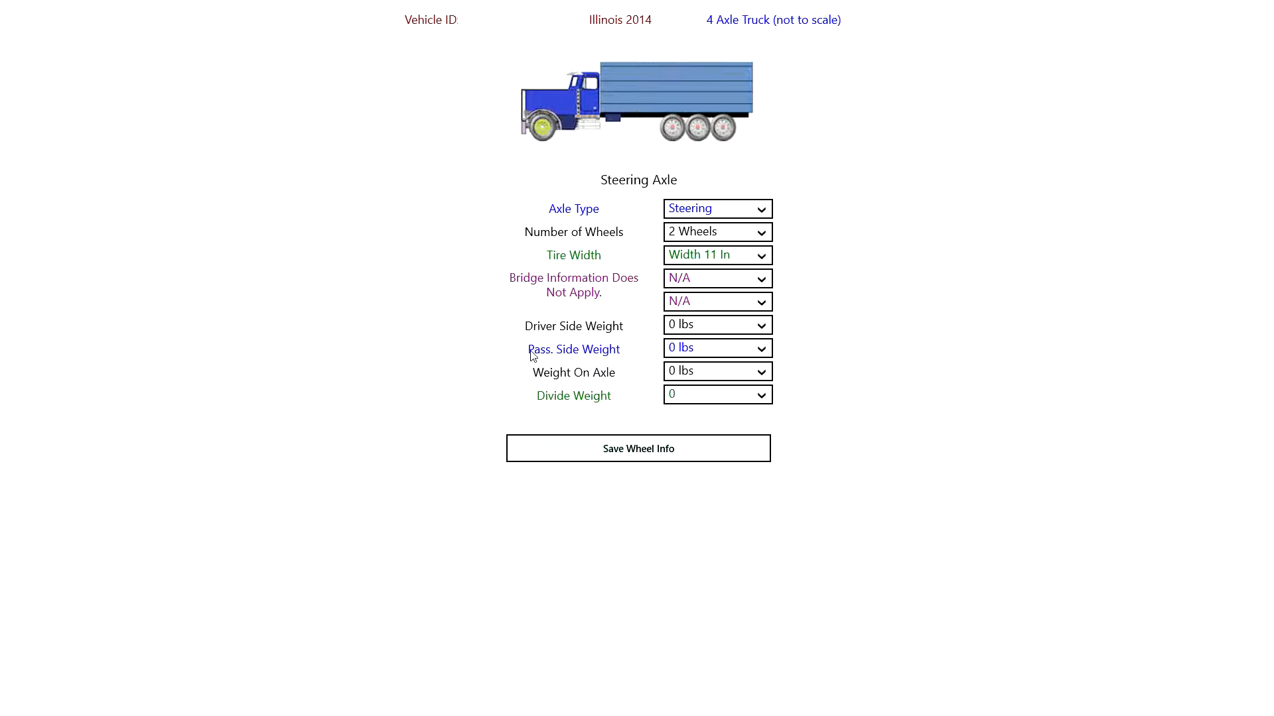
mouse_move(554, 367)
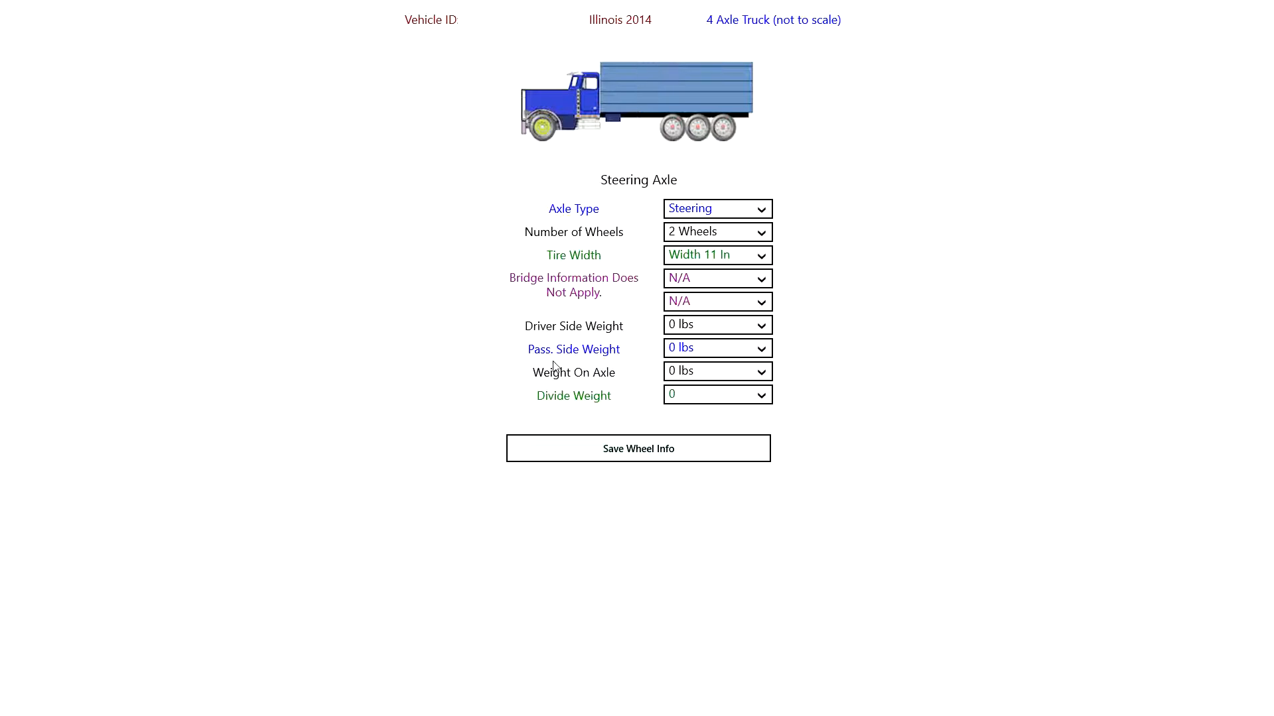
mouse_move(757, 441)
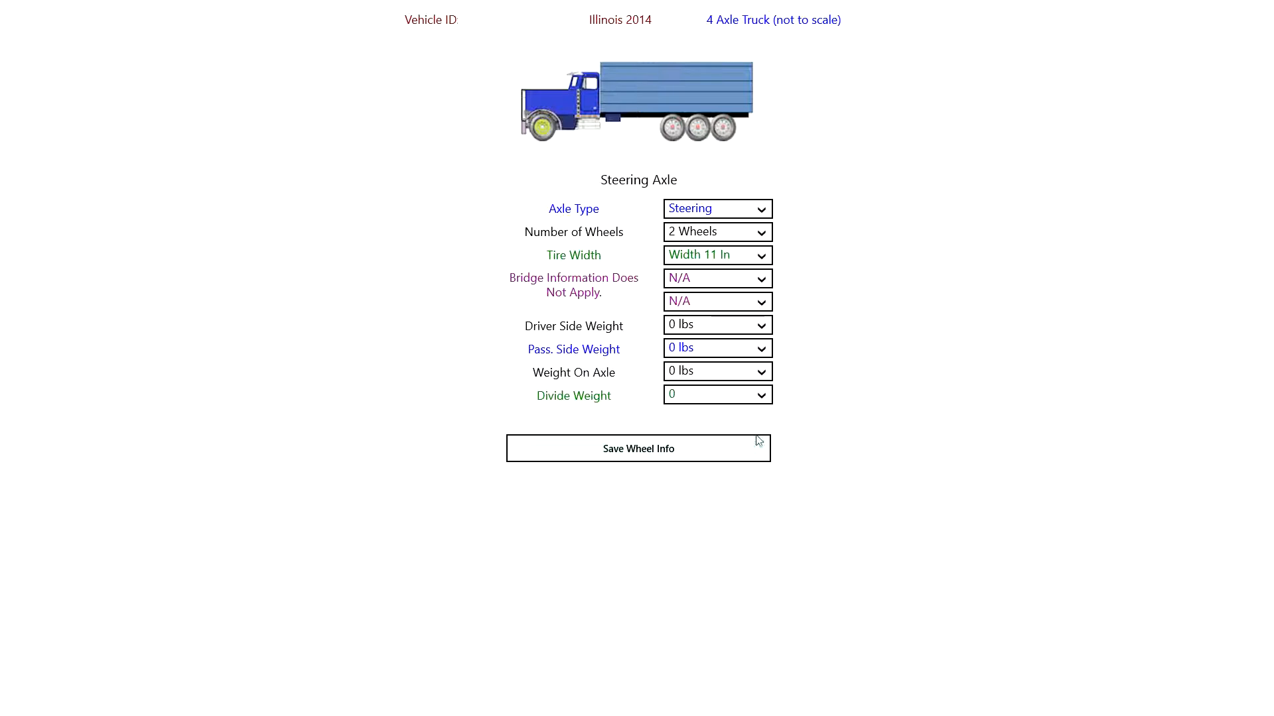
mouse_move(833, 401)
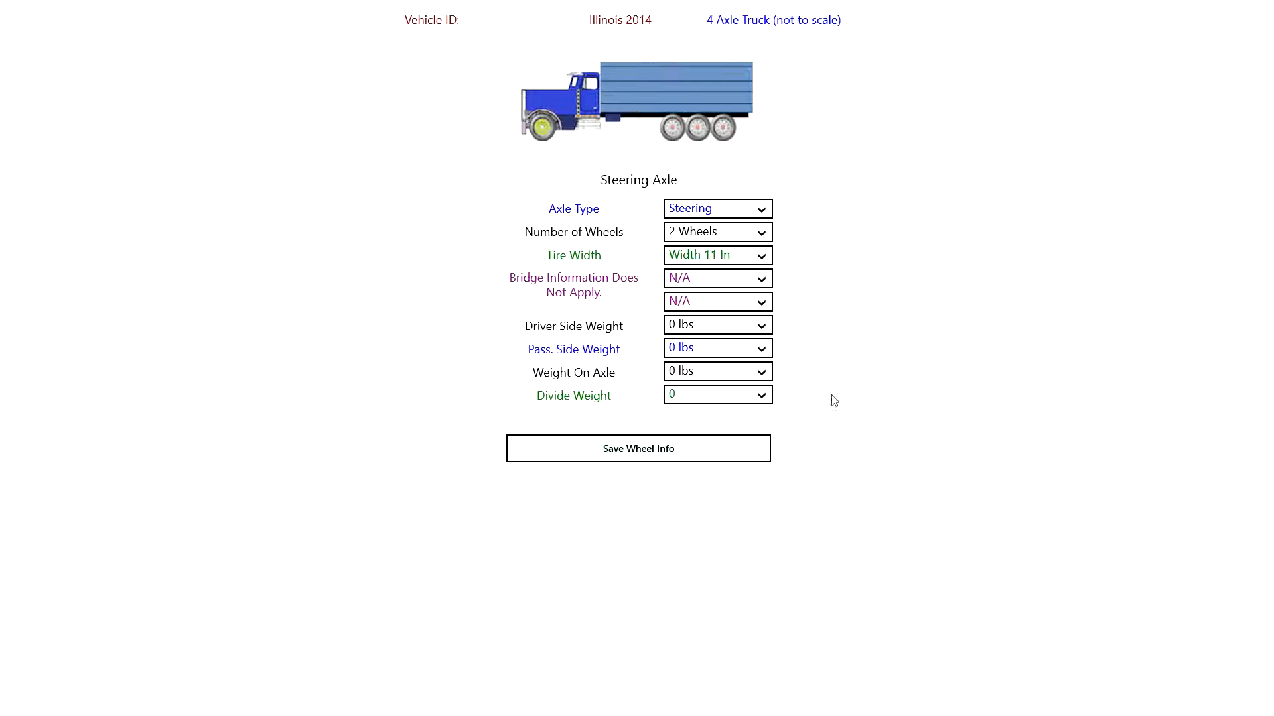
click(716, 347)
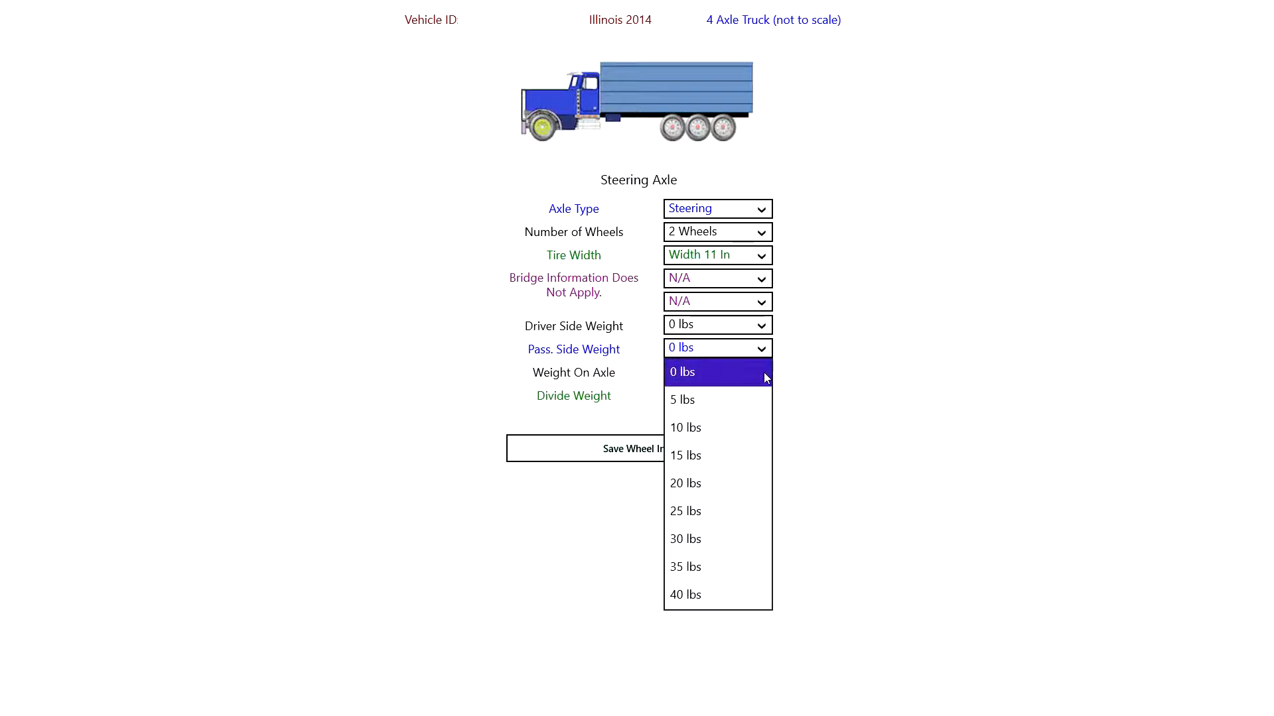
scroll(down, 3)
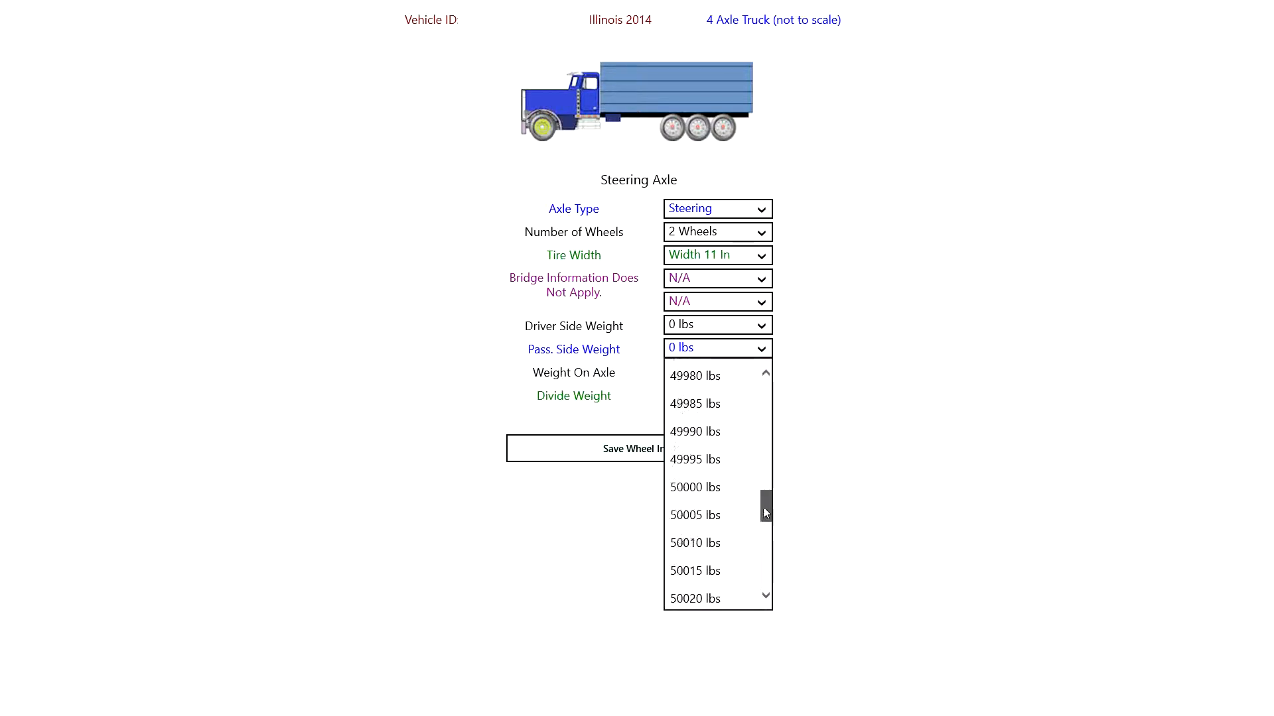
scroll(down, 3)
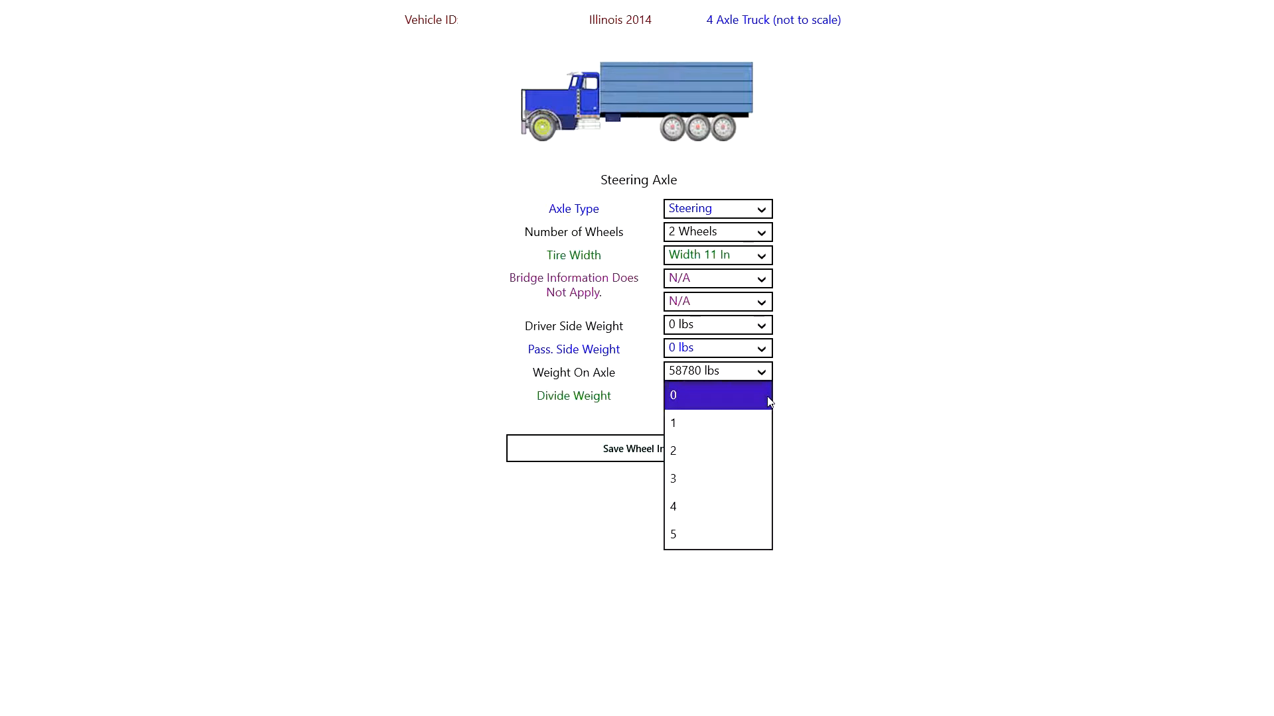
mouse_move(731, 478)
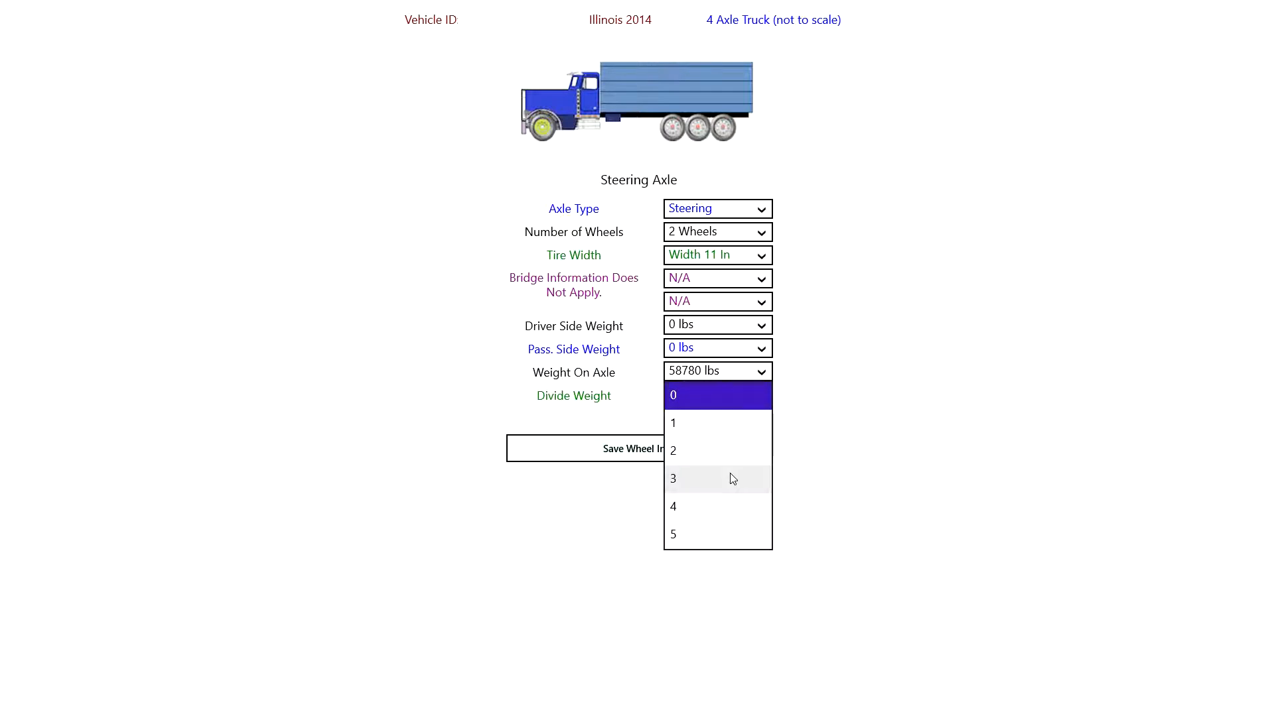
mouse_move(728, 535)
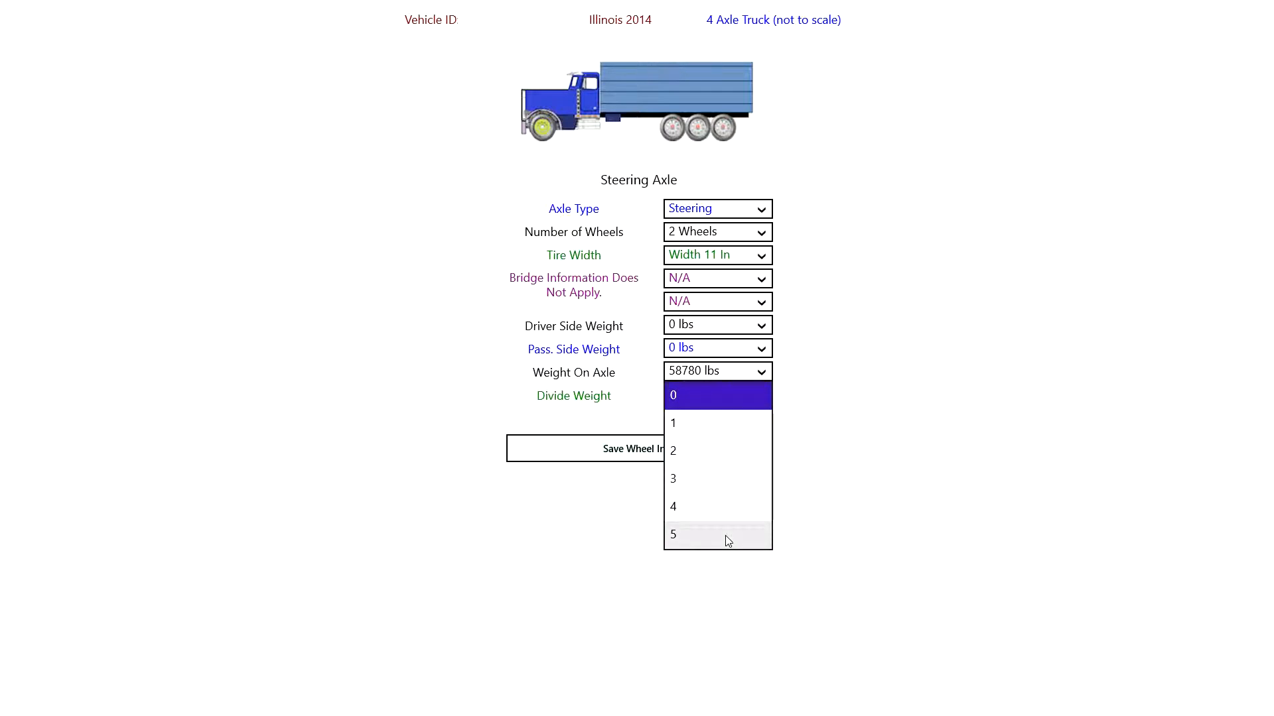
click(673, 478)
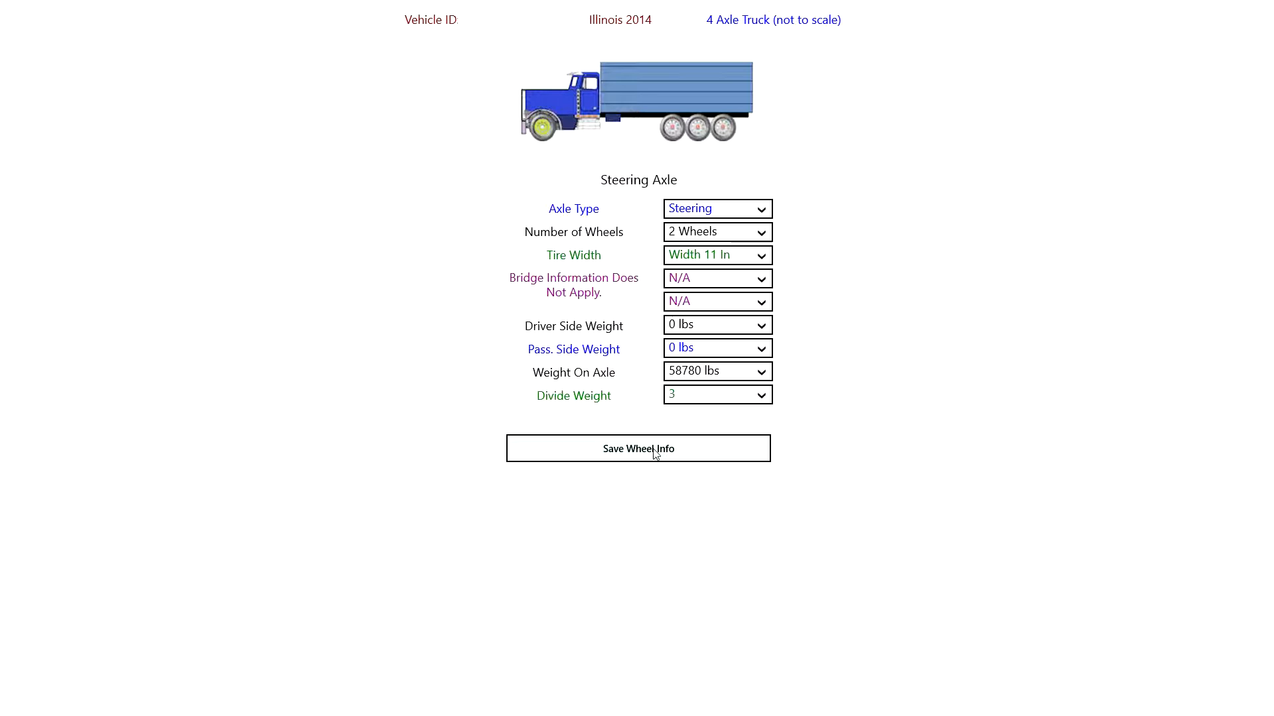
Step: Save the steering axle and set axle 2 to 17 ft 6 in from axle 1
click(638, 449)
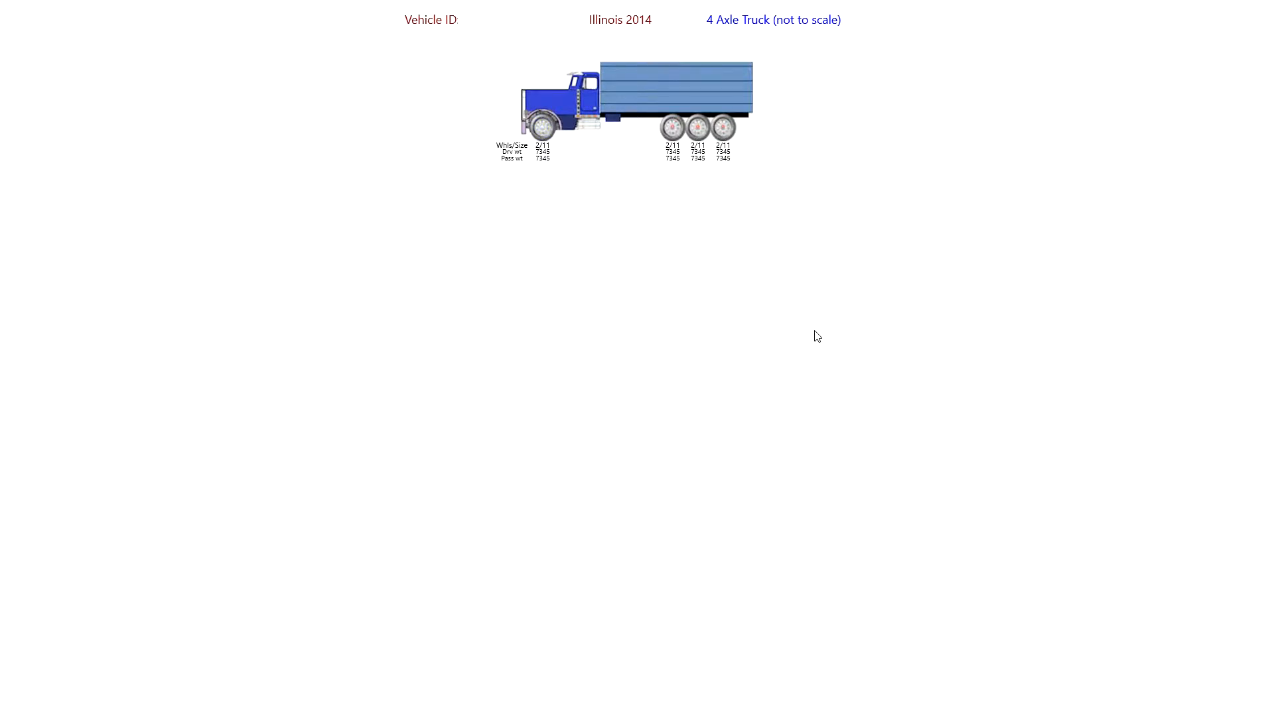
click(672, 128)
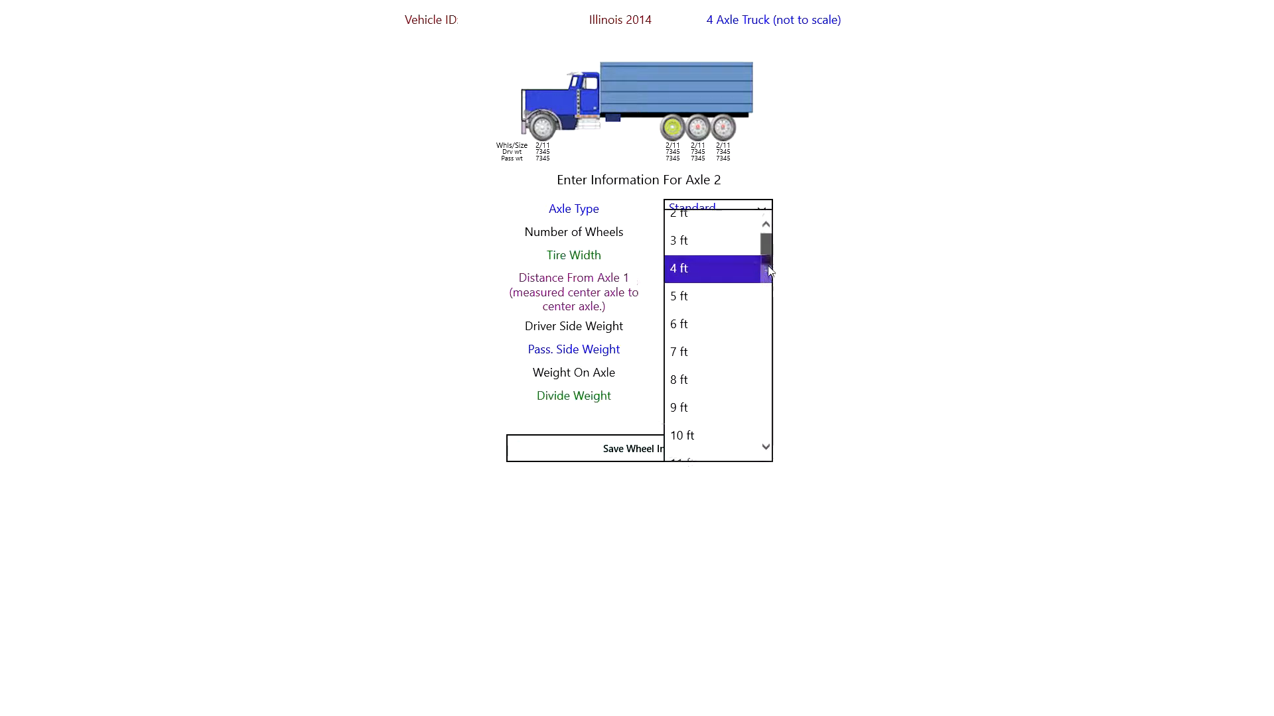
click(678, 268)
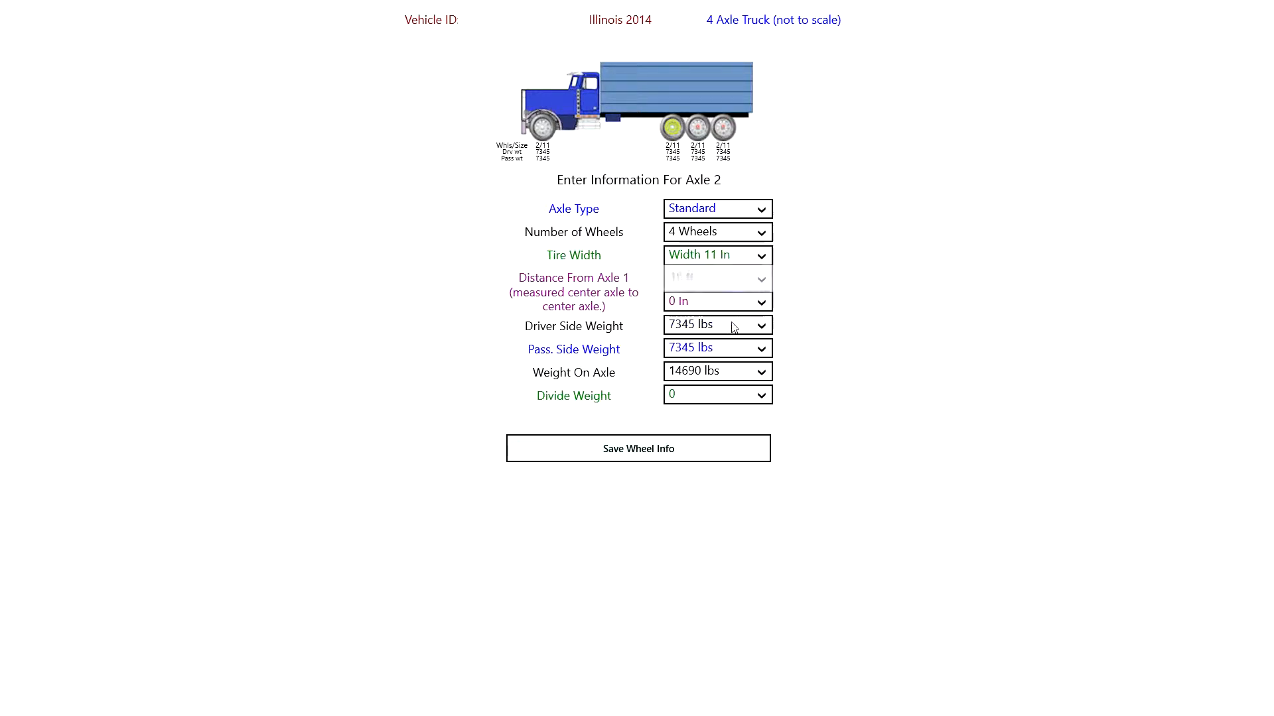
click(716, 301)
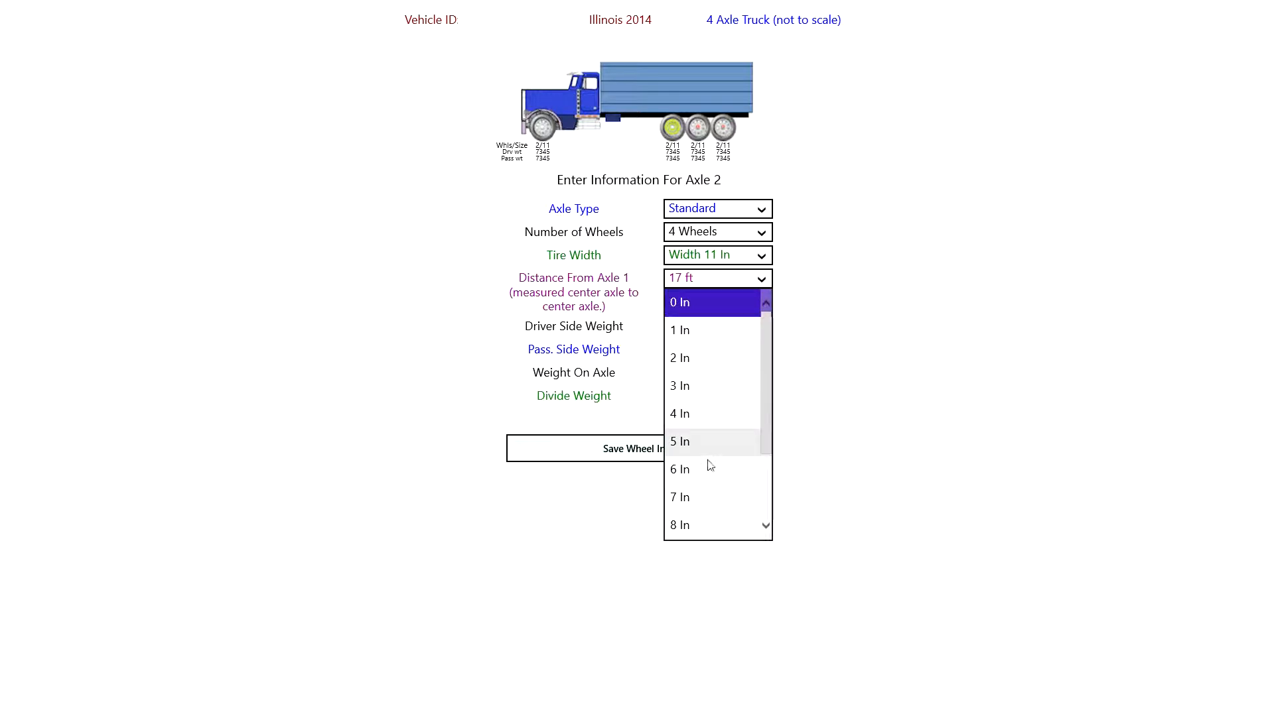
click(680, 470)
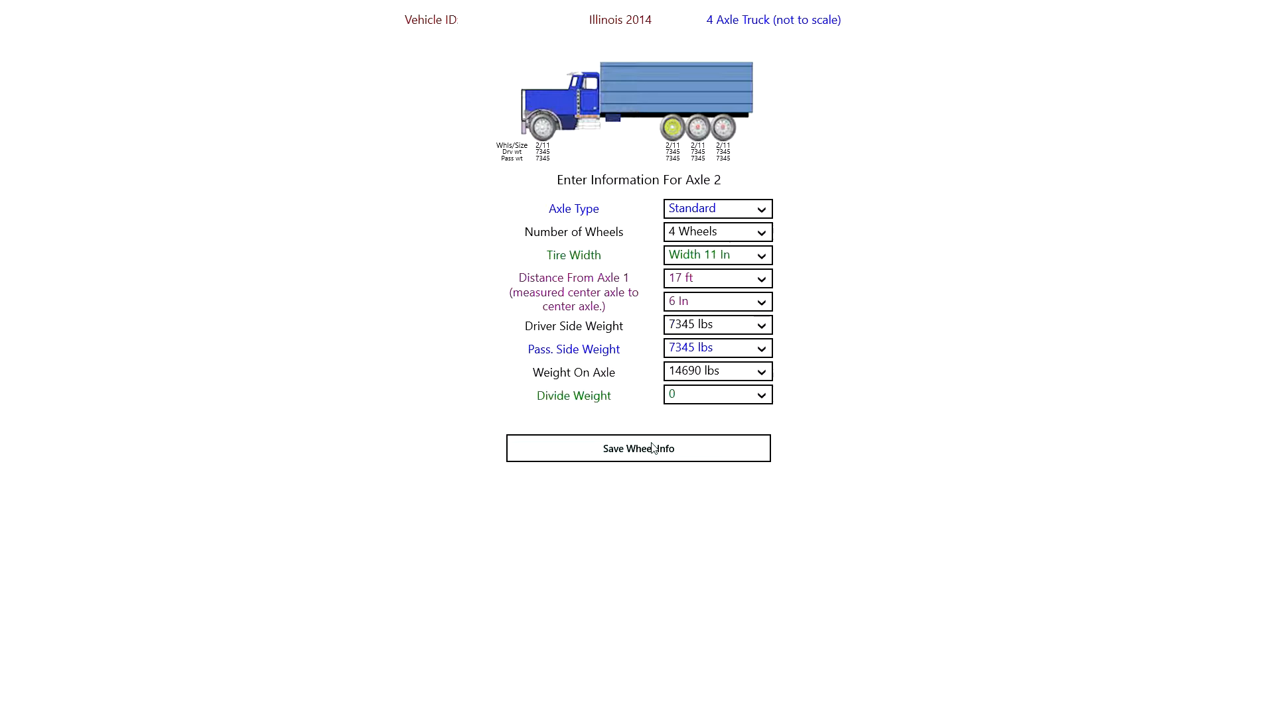
Step: Save axle 2's details, then save axle 3 as four wheels 4 ft behind
click(638, 448)
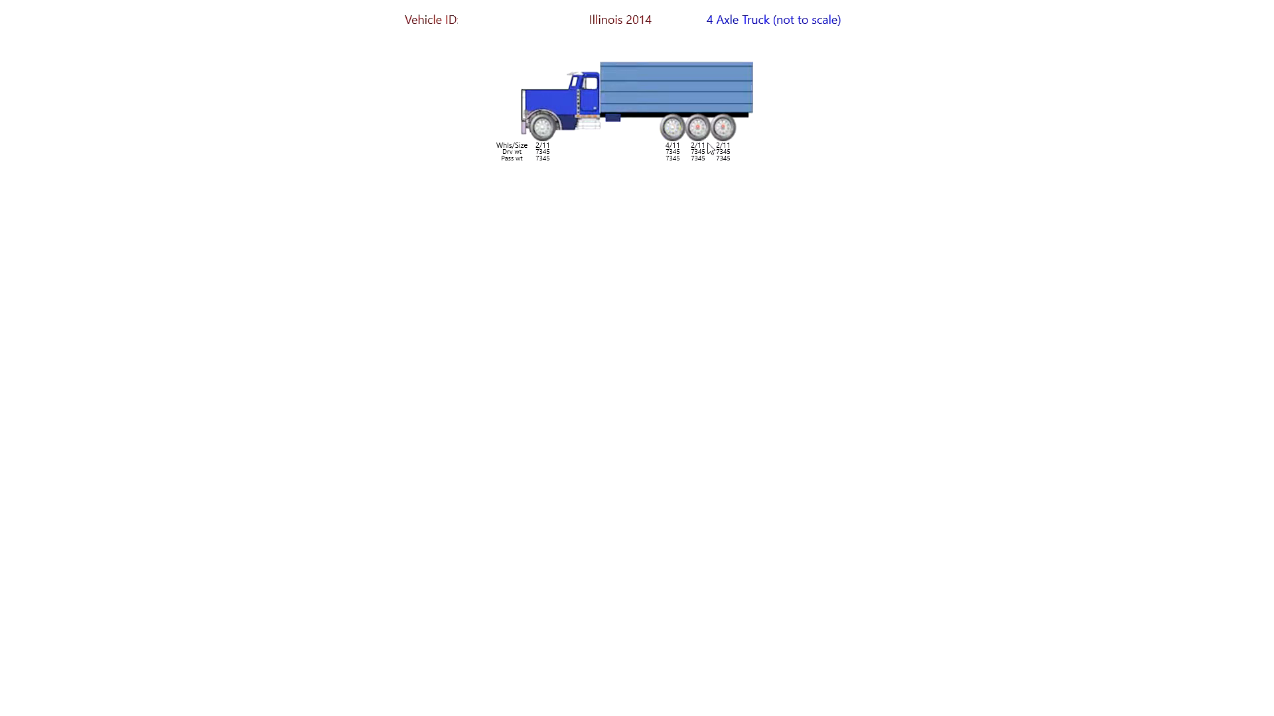
click(698, 128)
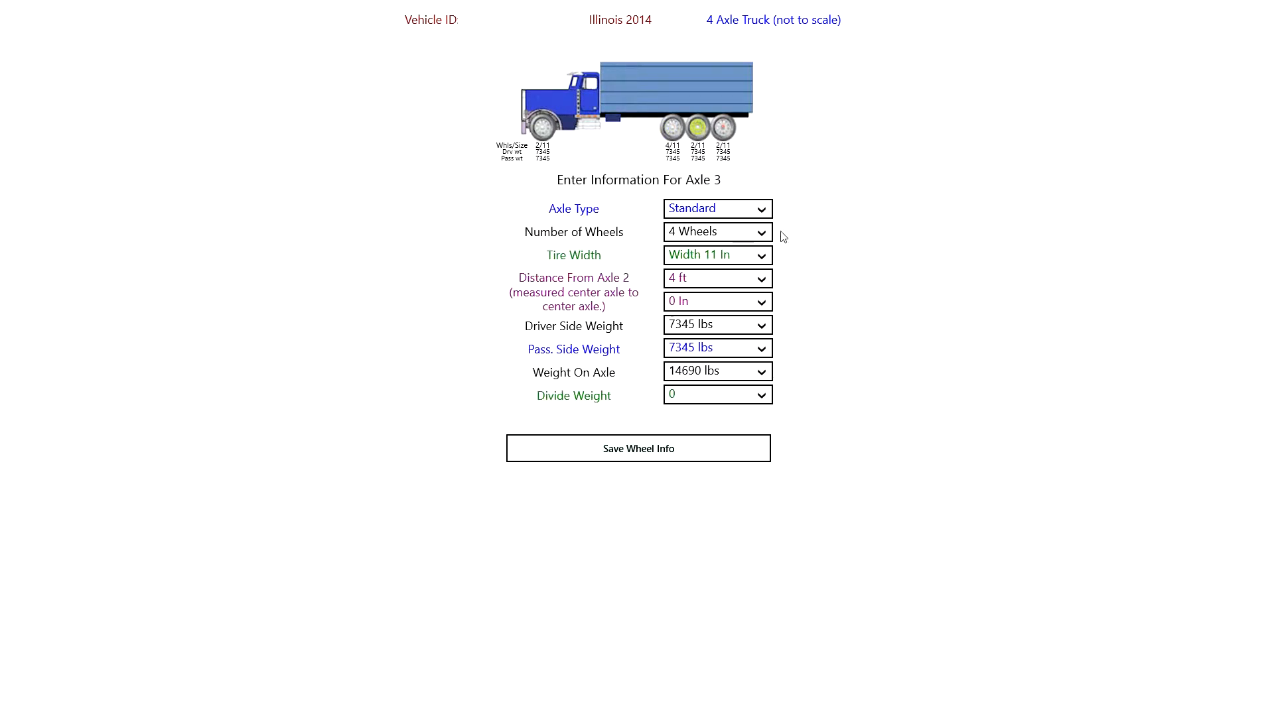
mouse_move(670, 463)
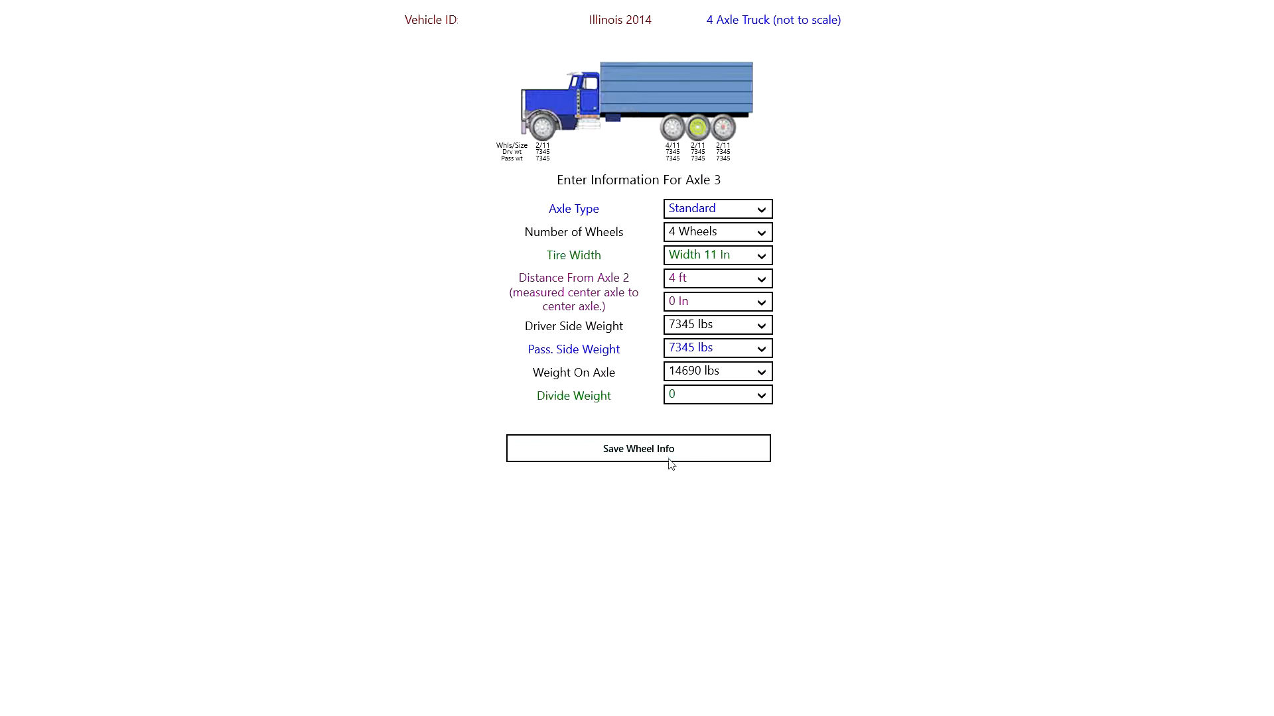
click(638, 449)
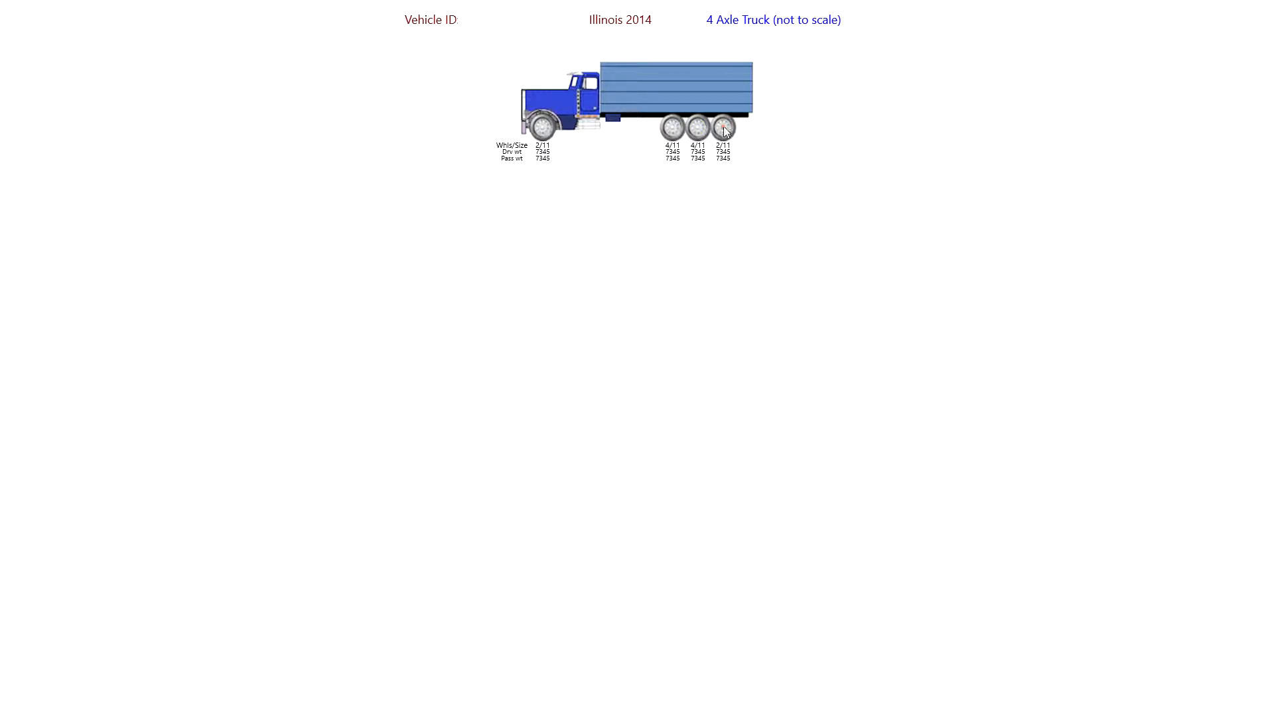
Step: Set axle 4 at 4 ft 5 in behind axle 3 and save its wheel info
click(722, 128)
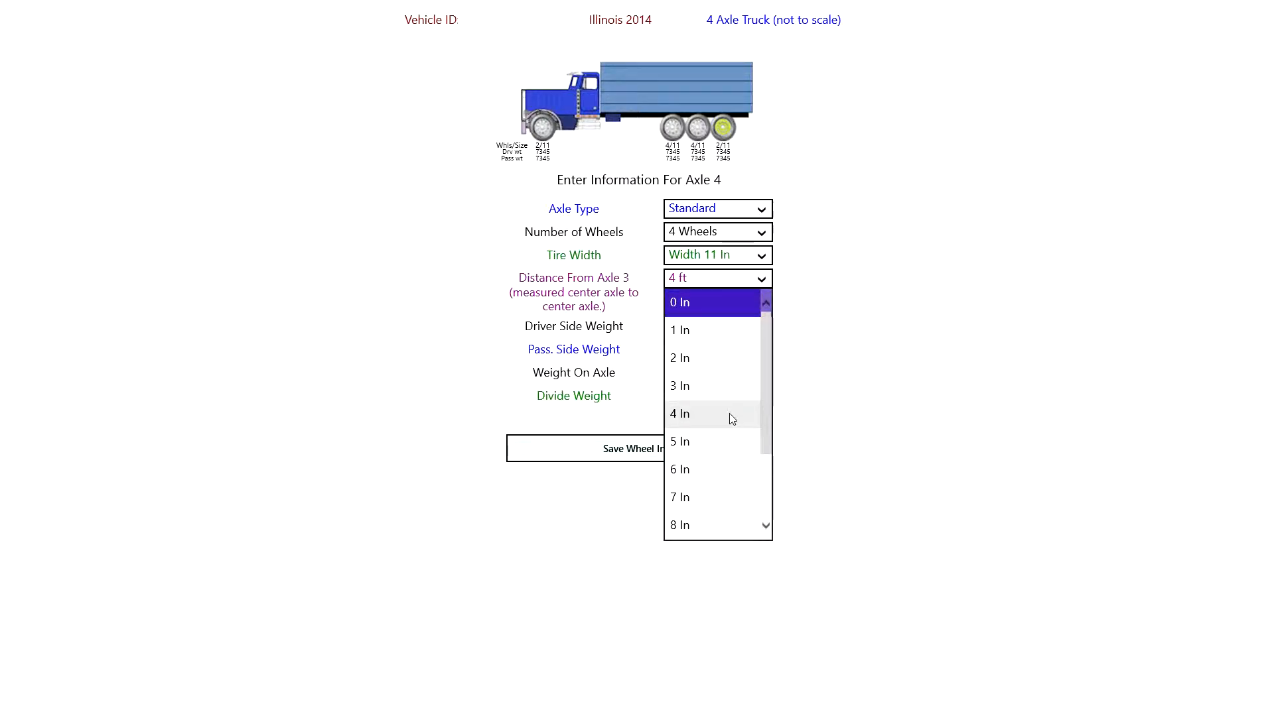
click(680, 441)
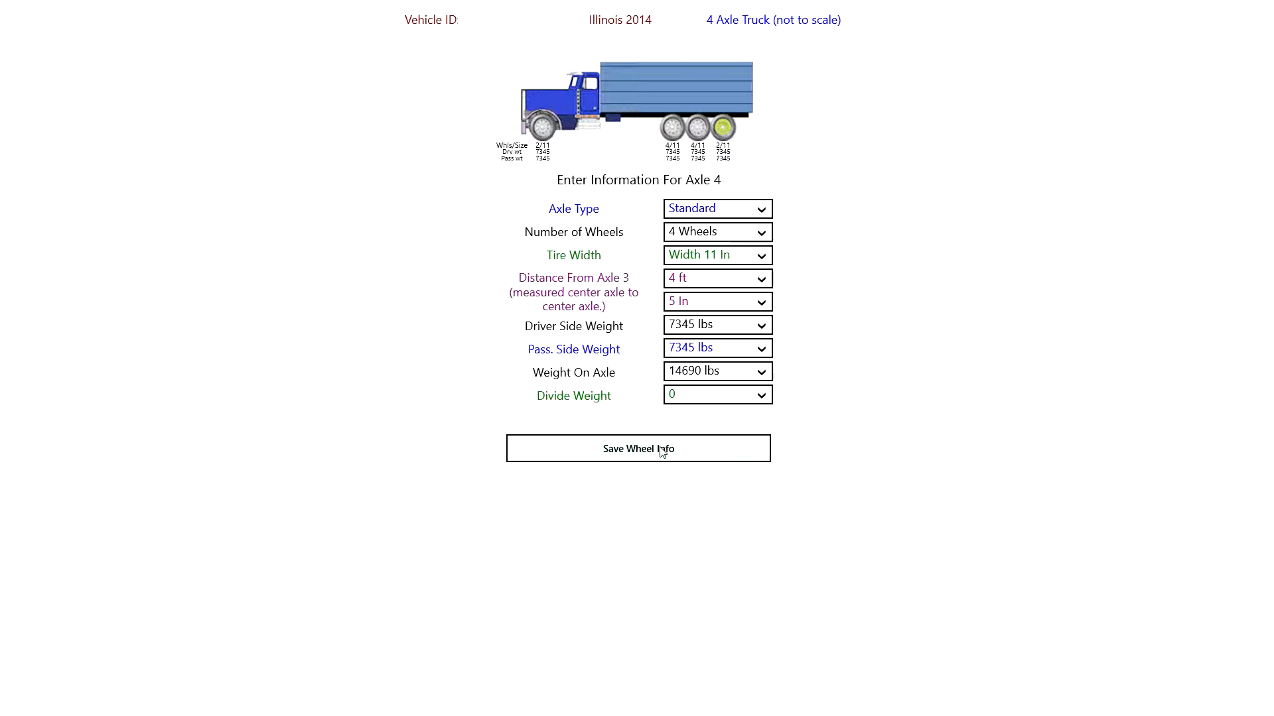
click(637, 448)
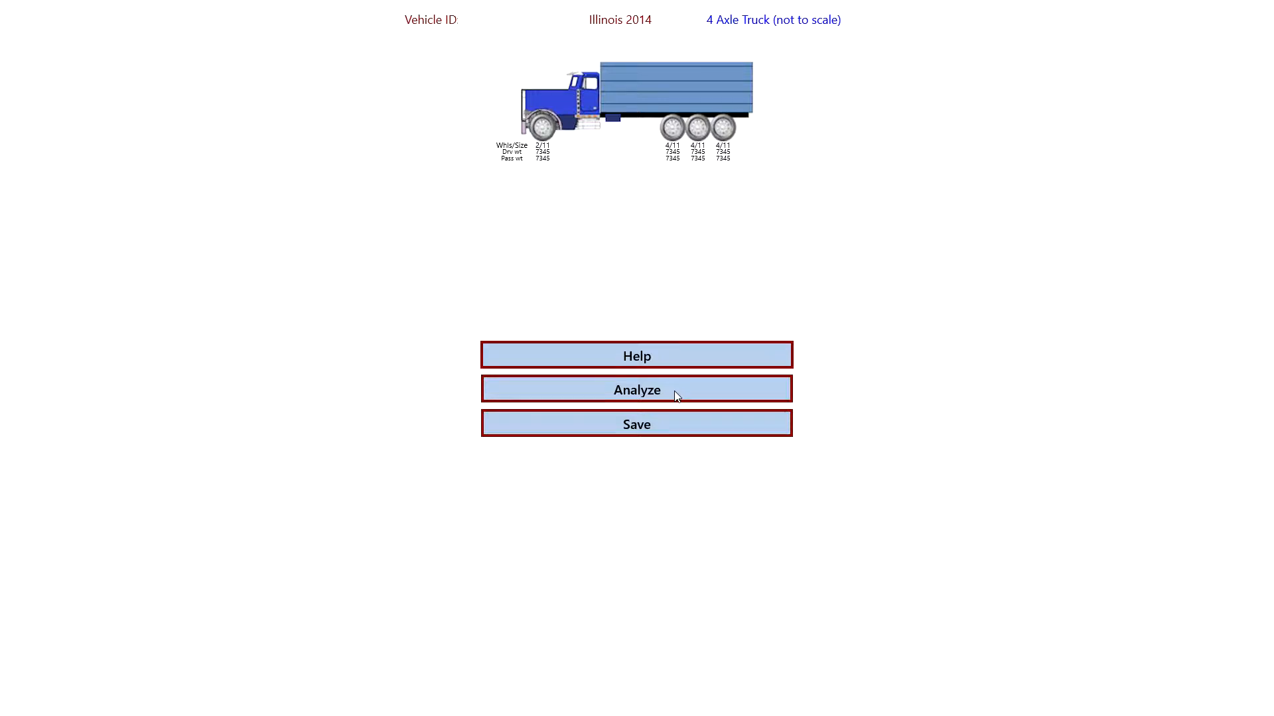
Step: Analyze the truck and view the report: gross 58765 of 84000 allowed, no violations
click(636, 390)
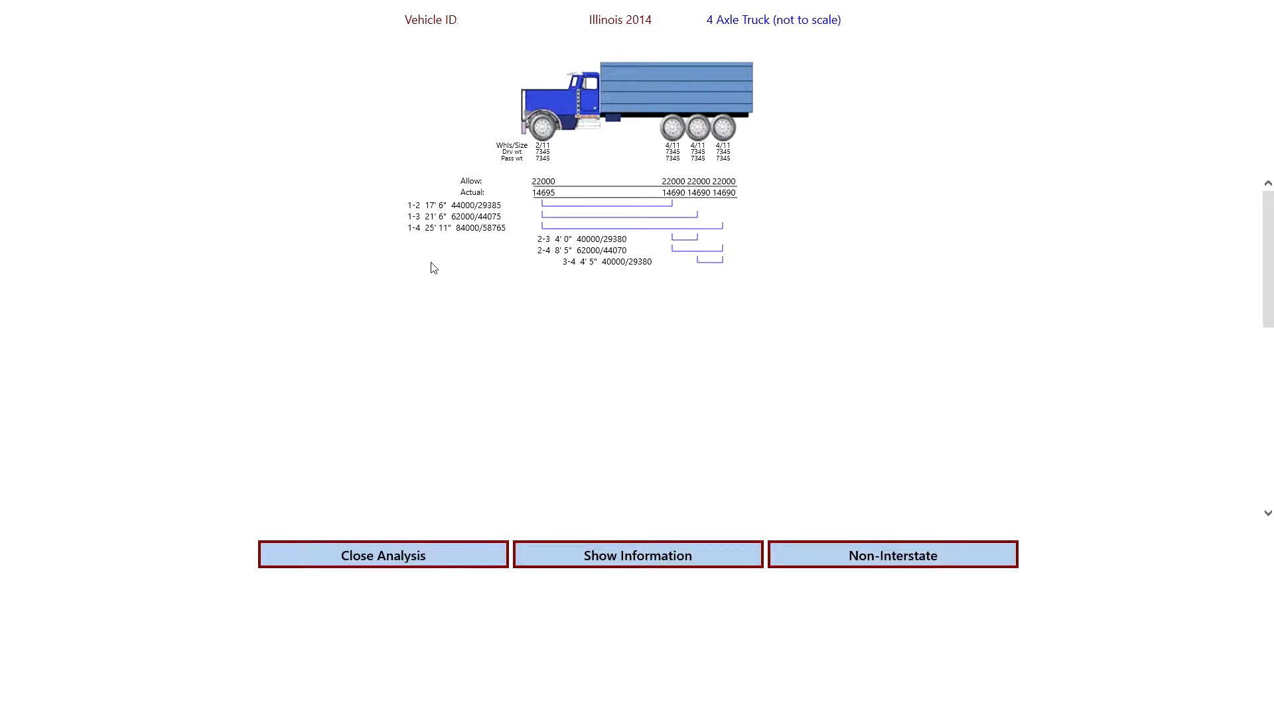
mouse_move(703, 301)
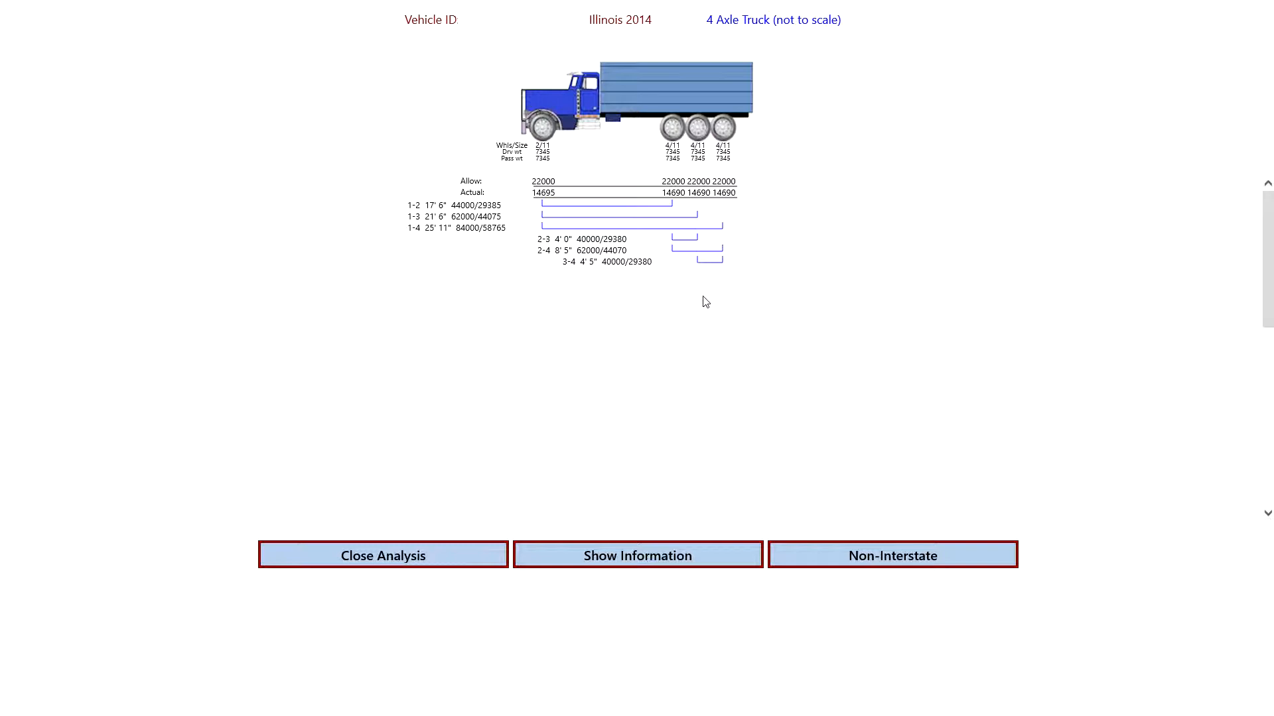
click(637, 554)
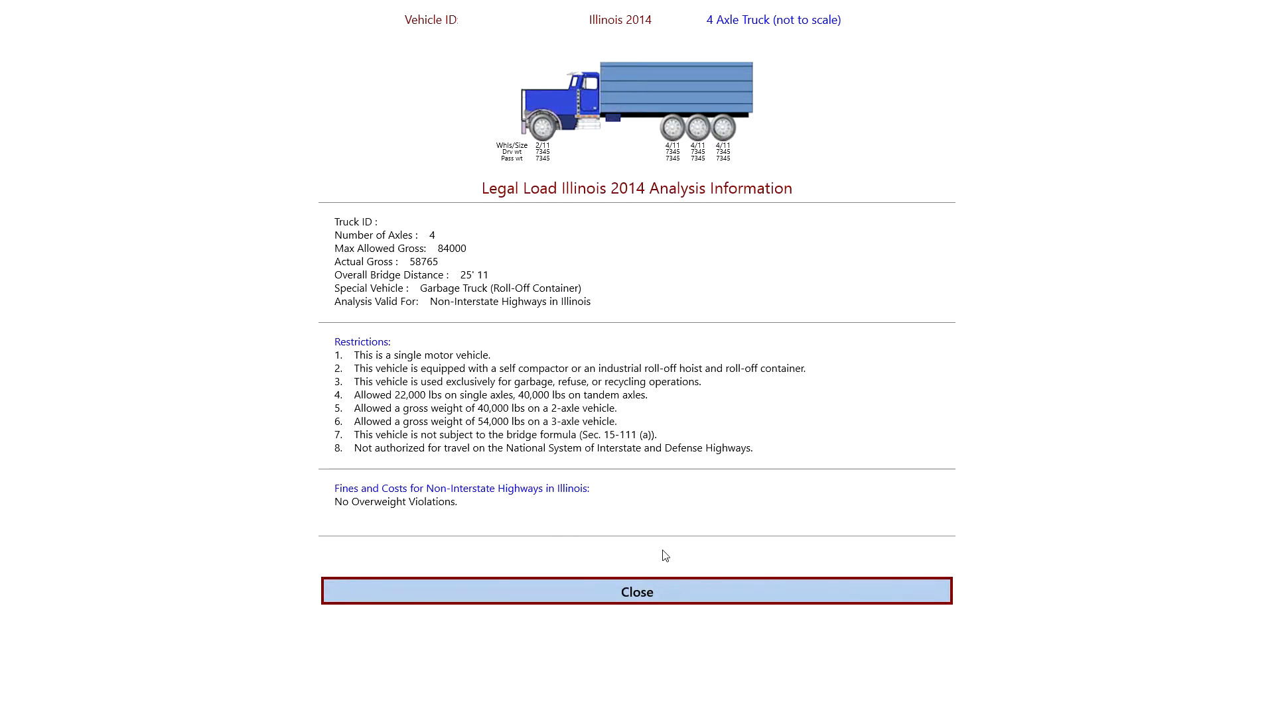
mouse_move(306, 236)
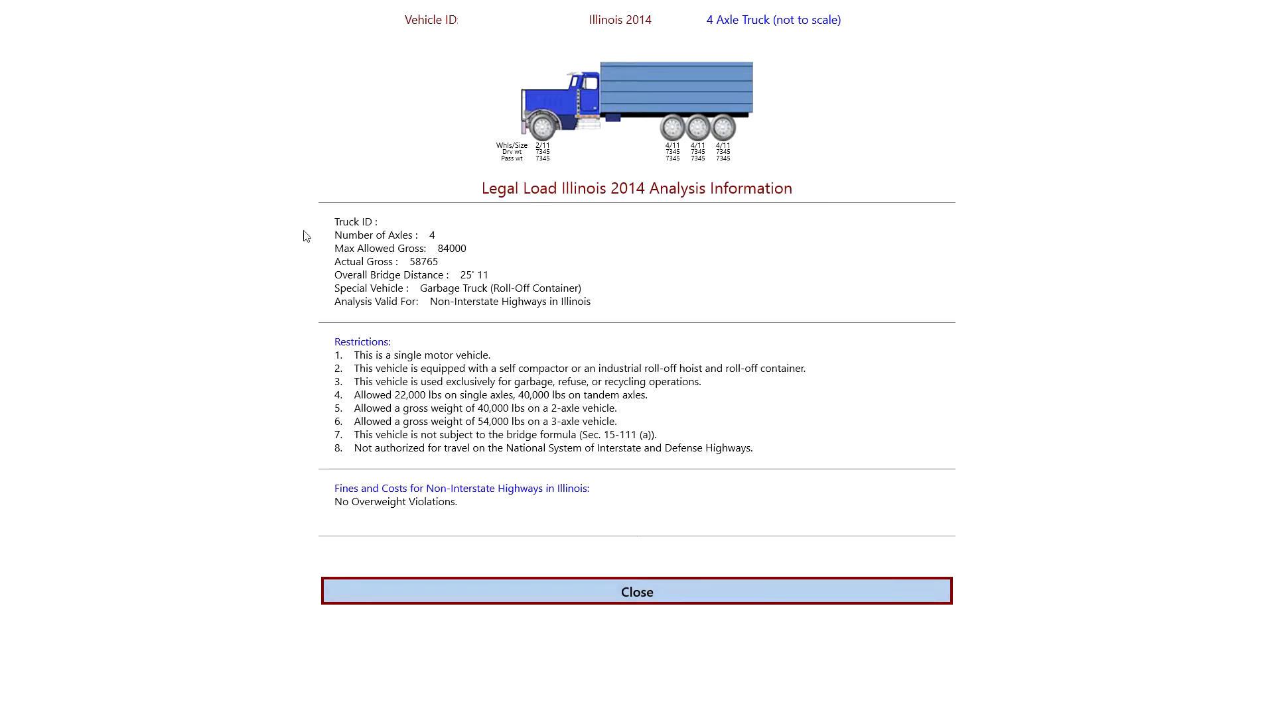
mouse_move(568, 318)
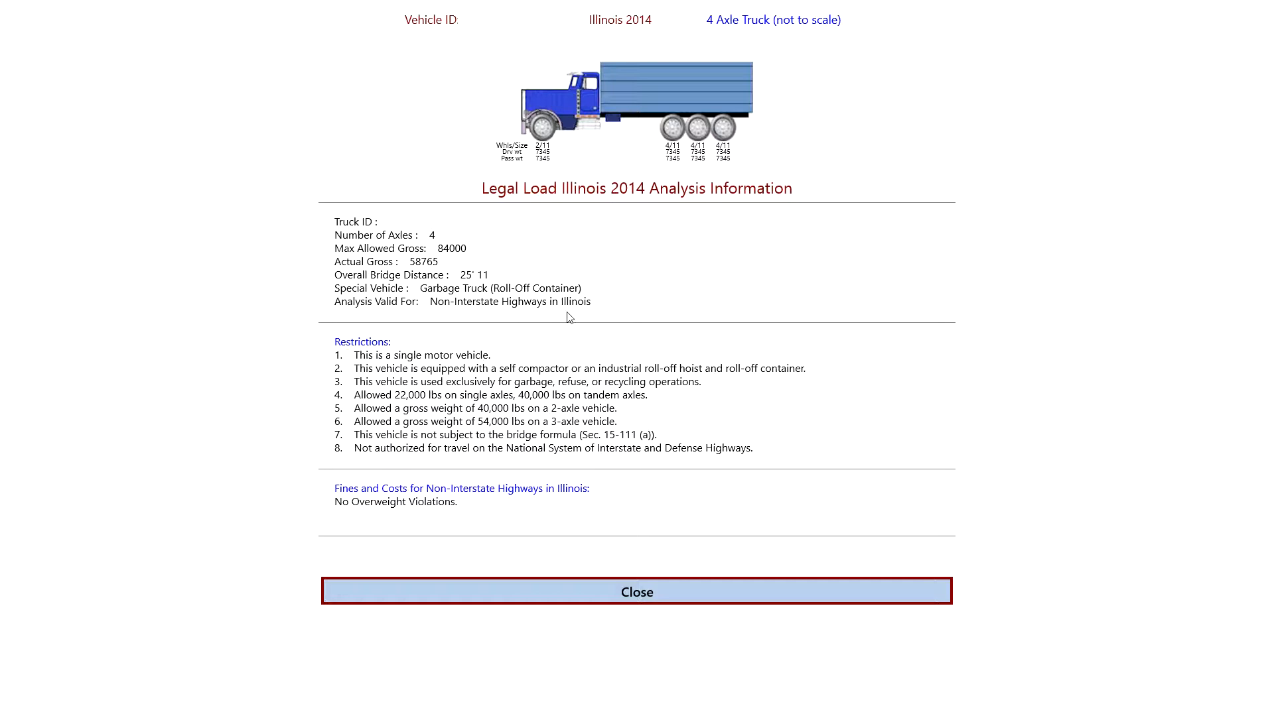
mouse_move(465, 297)
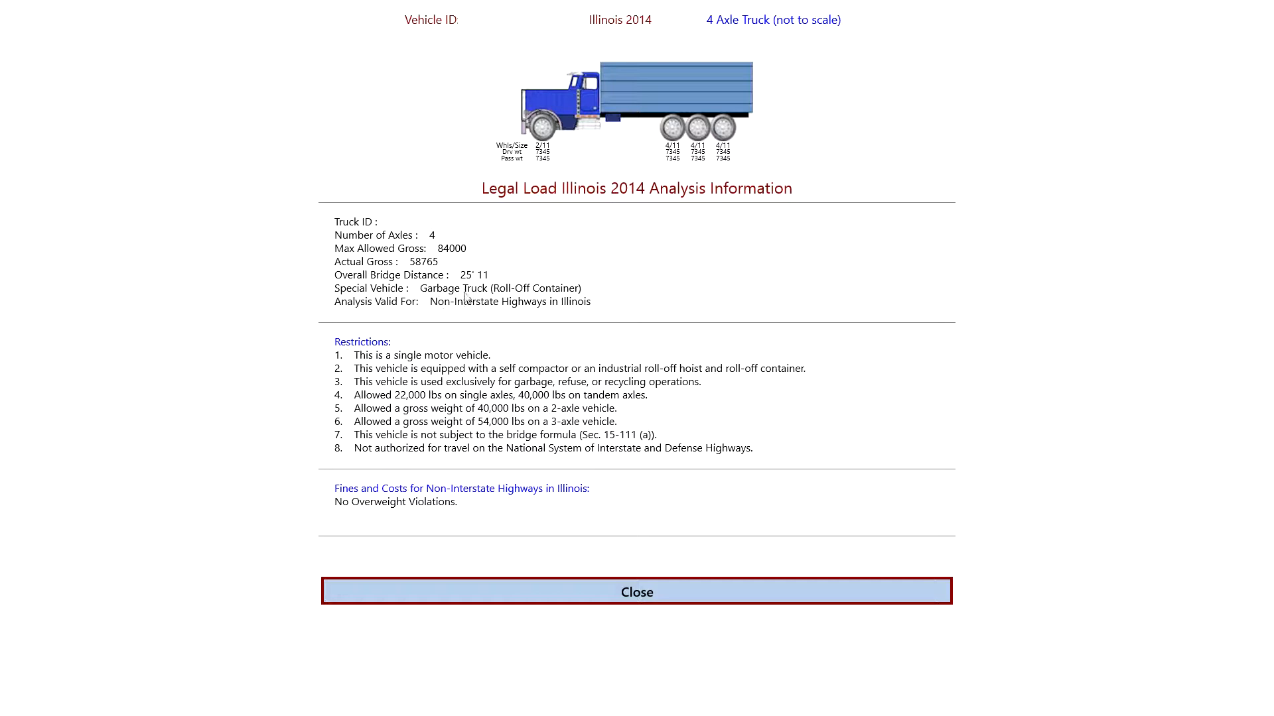
mouse_move(480, 315)
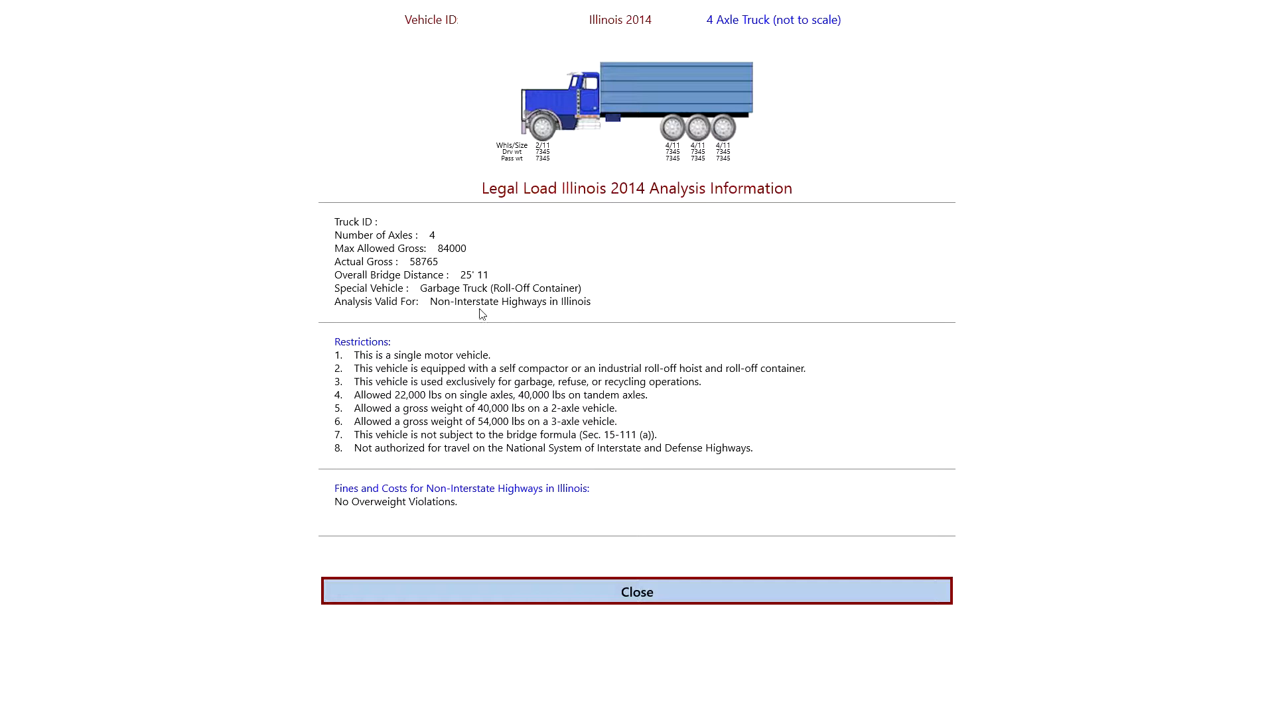
mouse_move(586, 310)
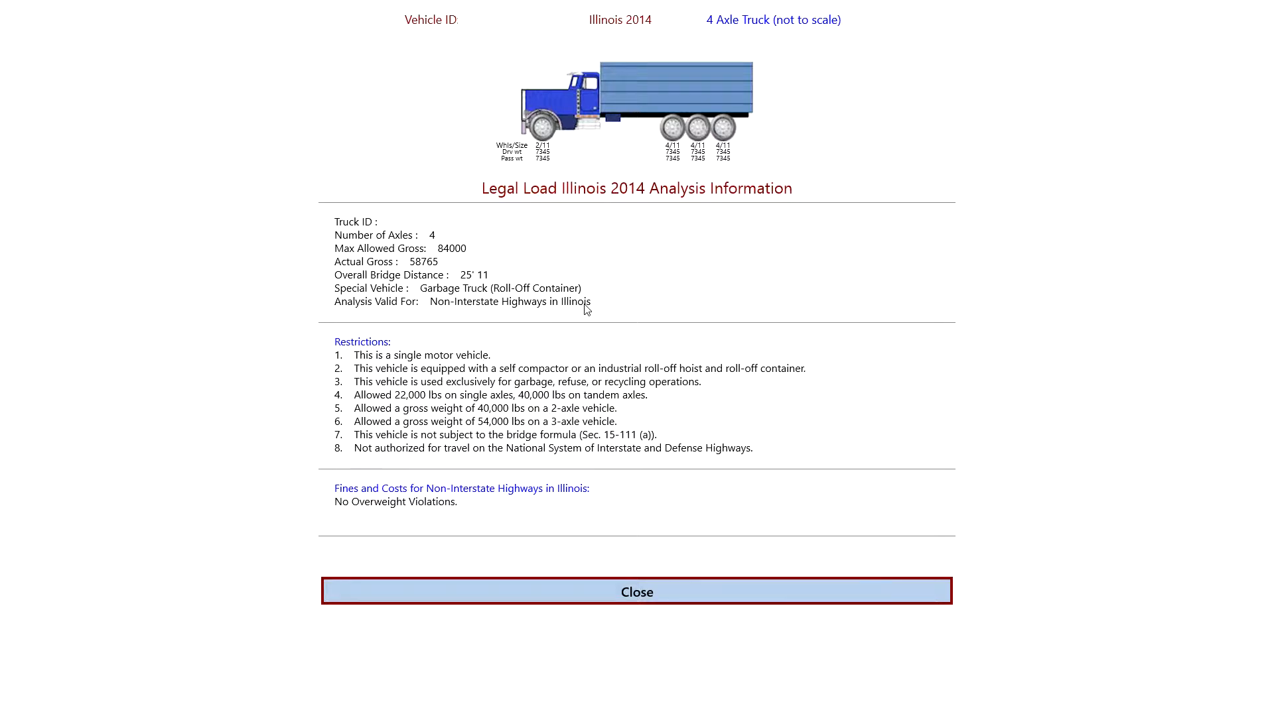
mouse_move(344, 356)
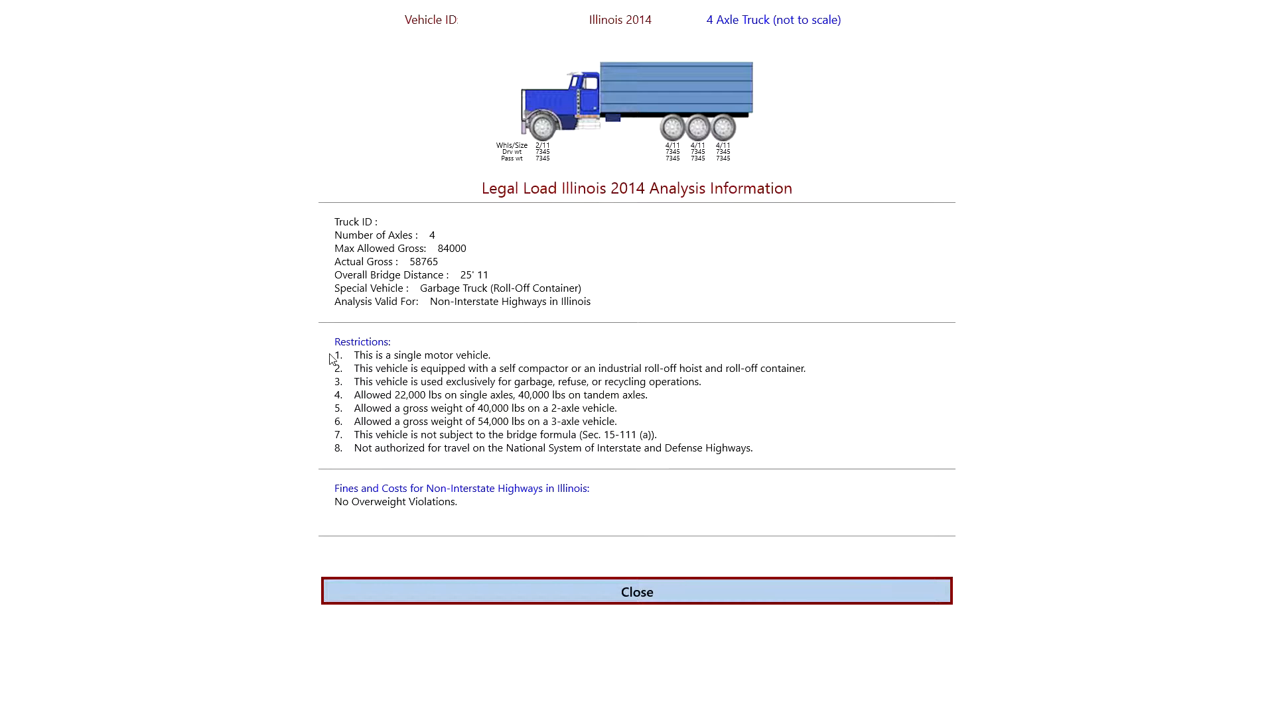
mouse_move(339, 443)
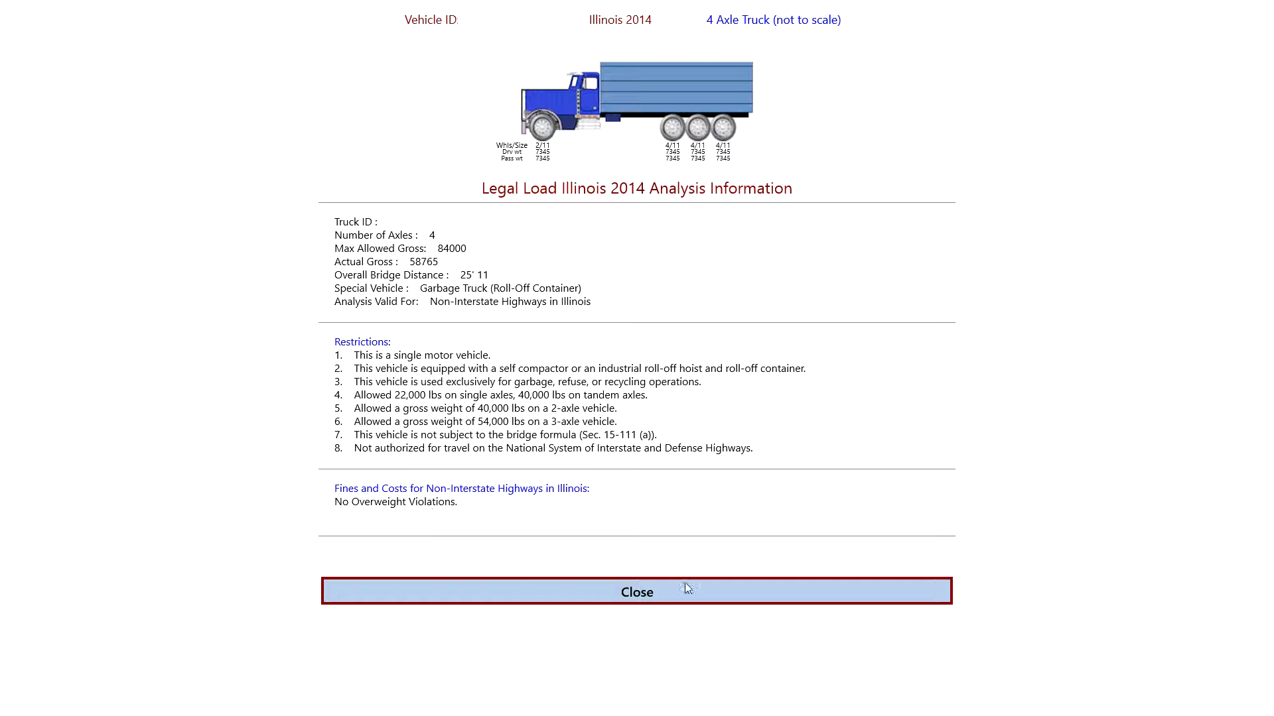
Step: Close the report and switch to Interstate, where axles 2–4 reach 44070 over 42000
click(637, 591)
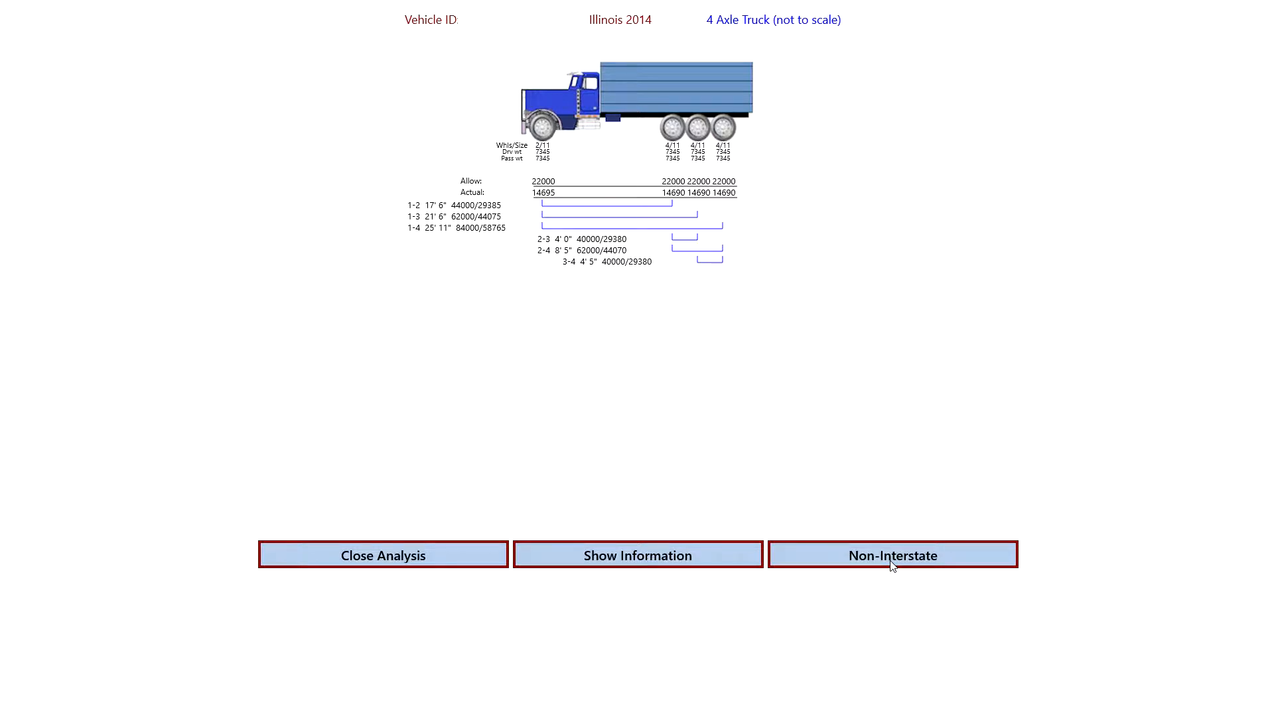
click(892, 556)
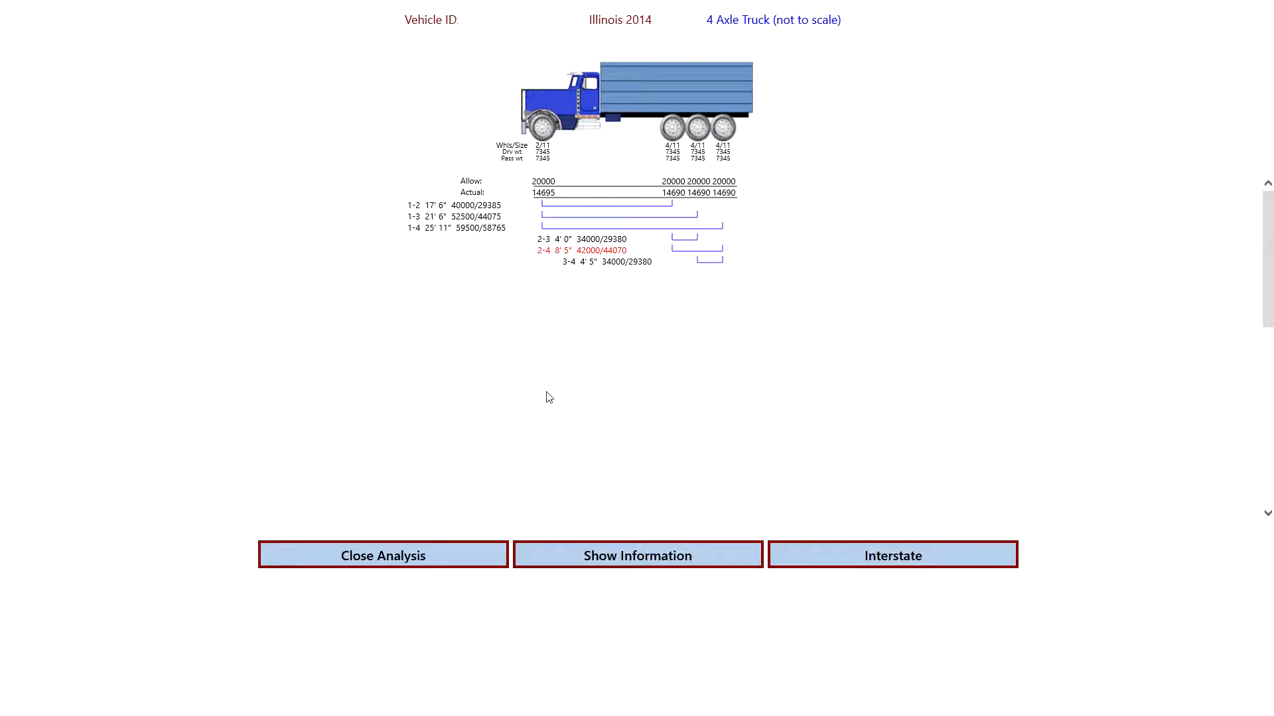
mouse_move(589, 341)
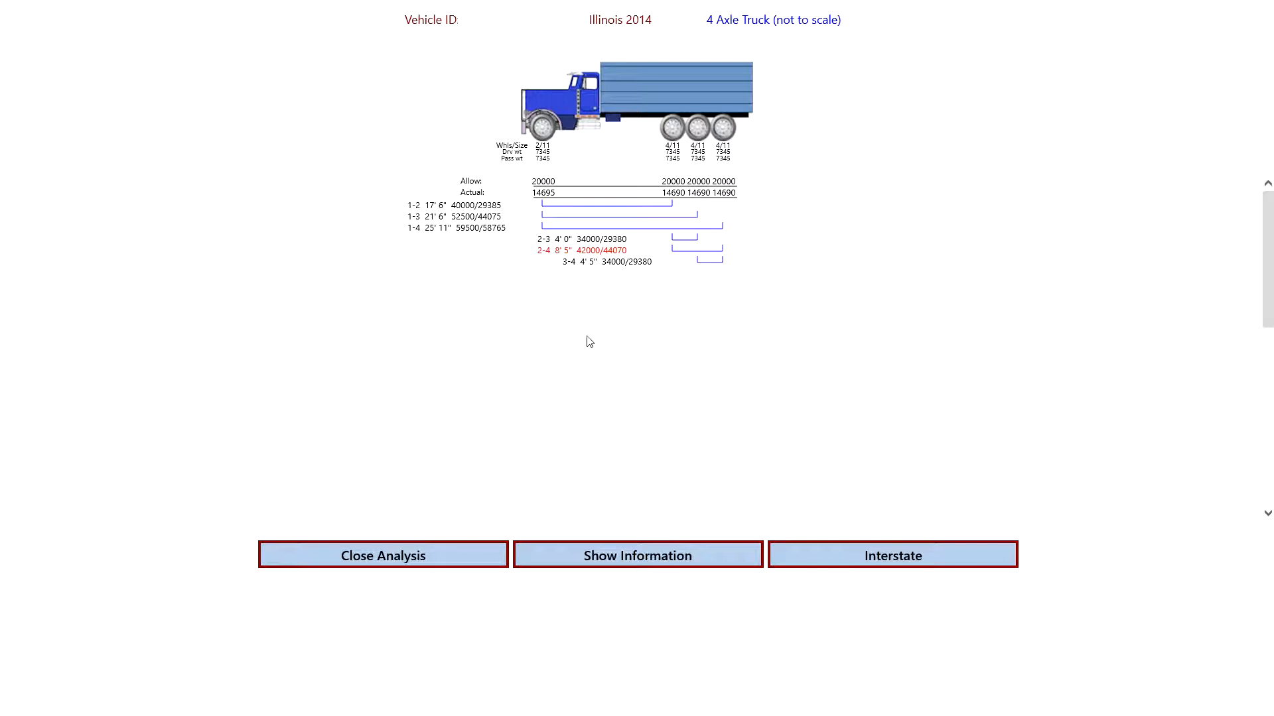
mouse_move(601, 261)
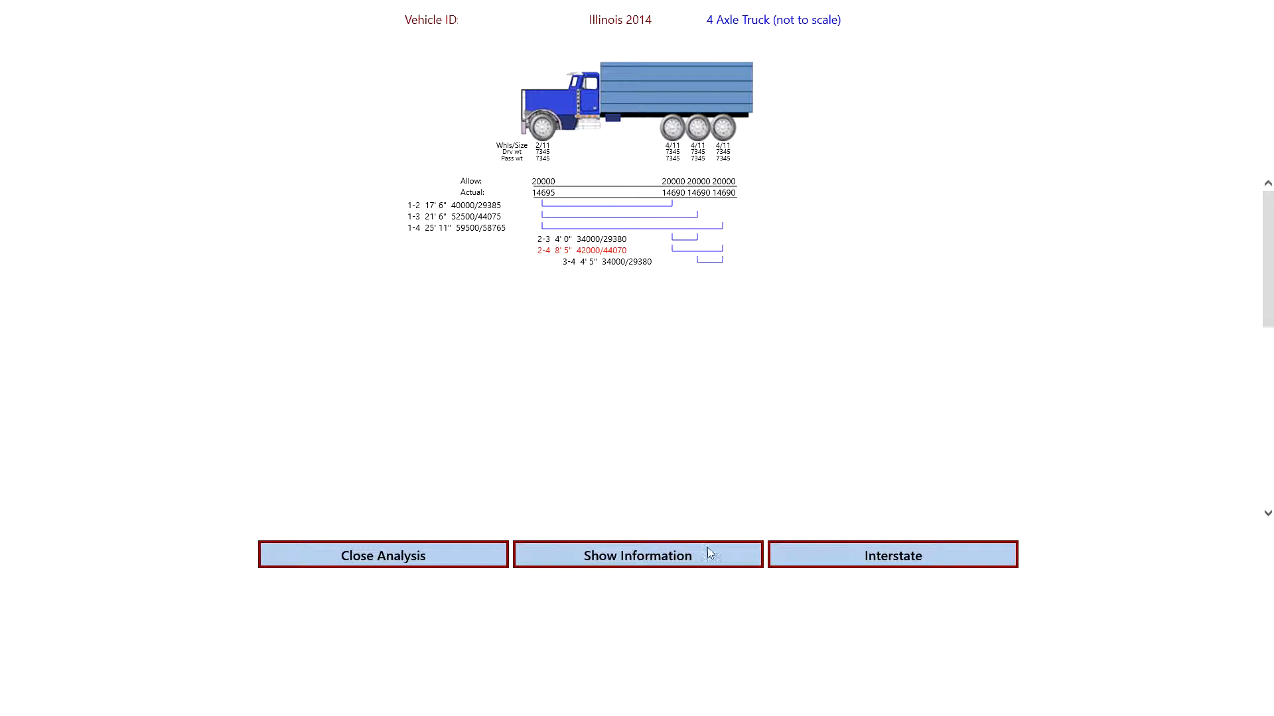
click(638, 556)
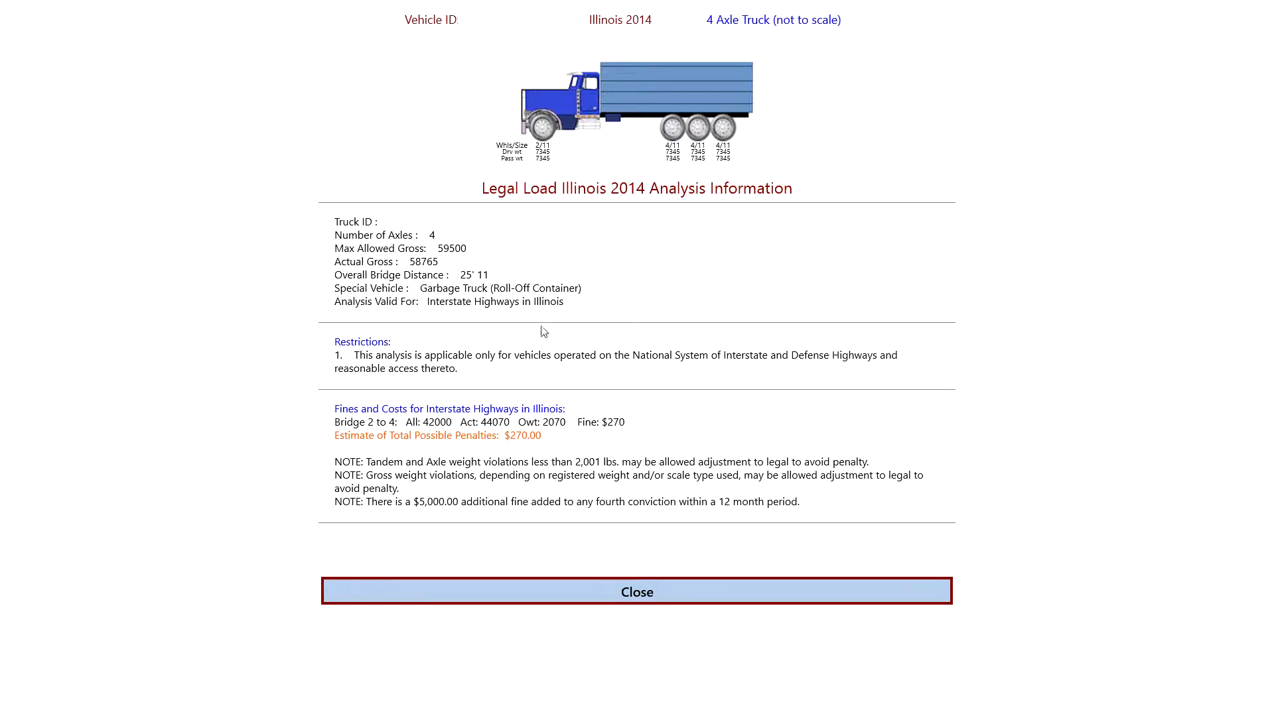
mouse_move(485, 282)
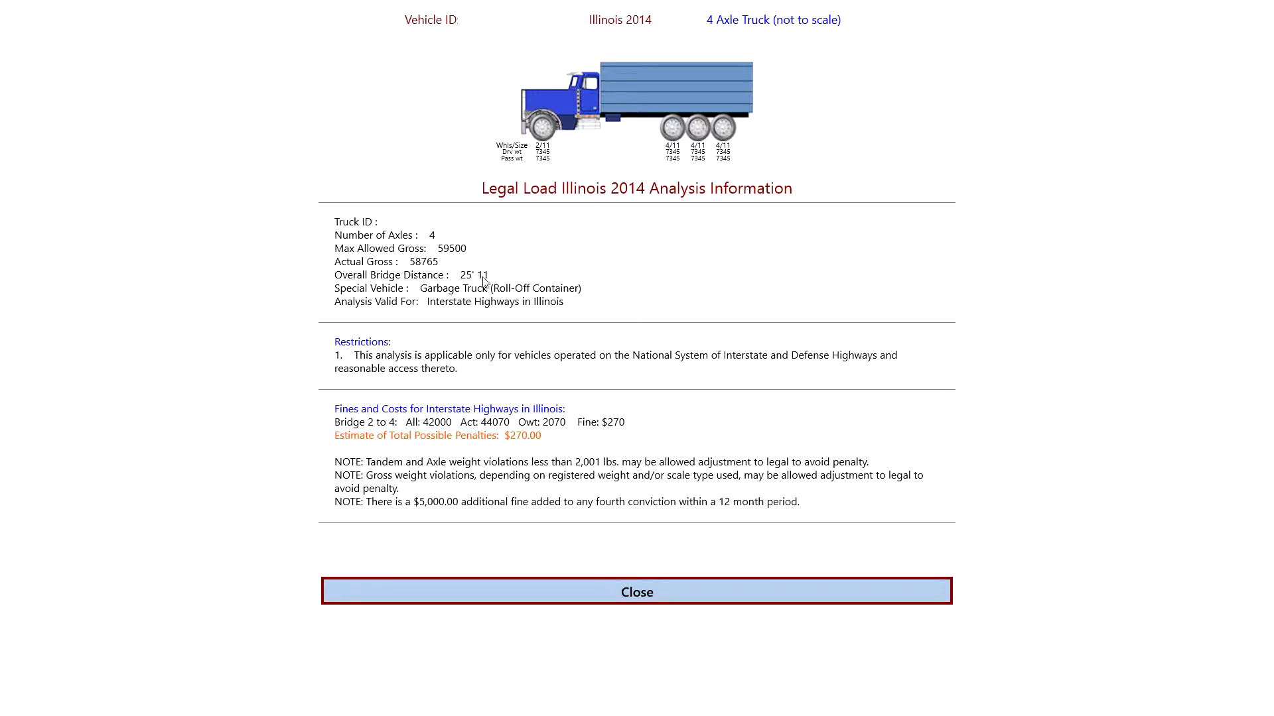
mouse_move(375, 311)
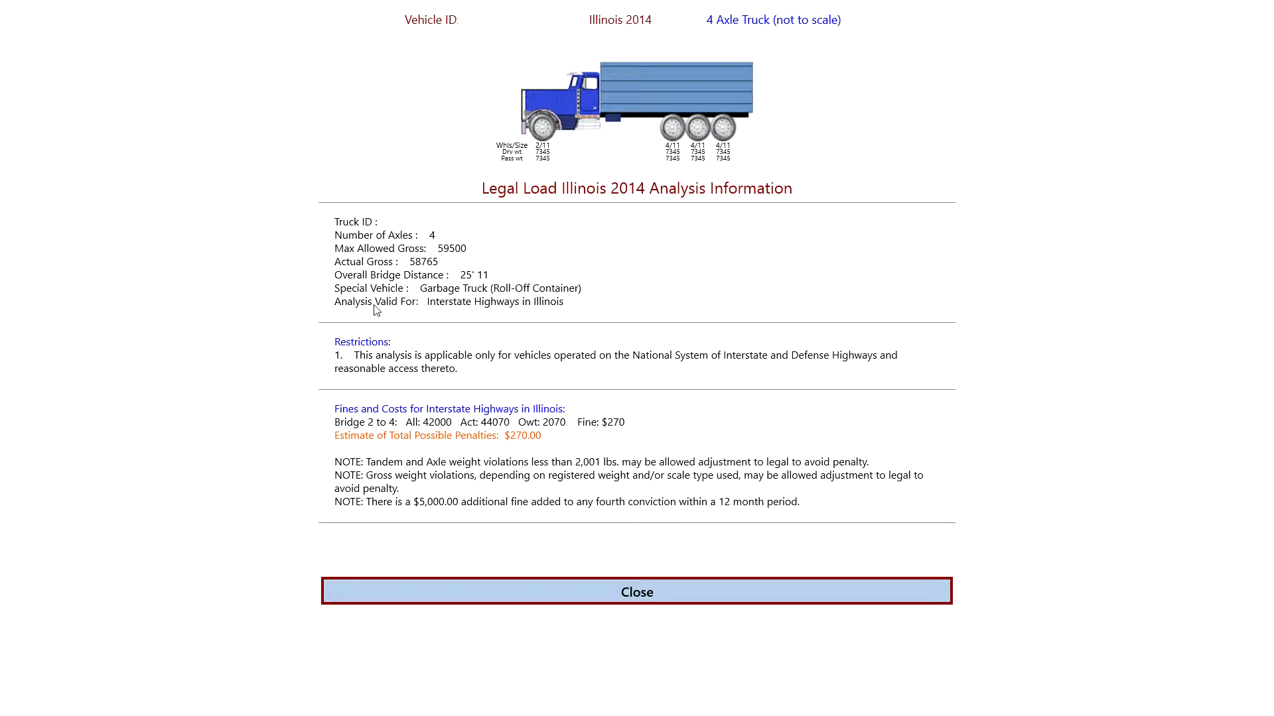
mouse_move(535, 308)
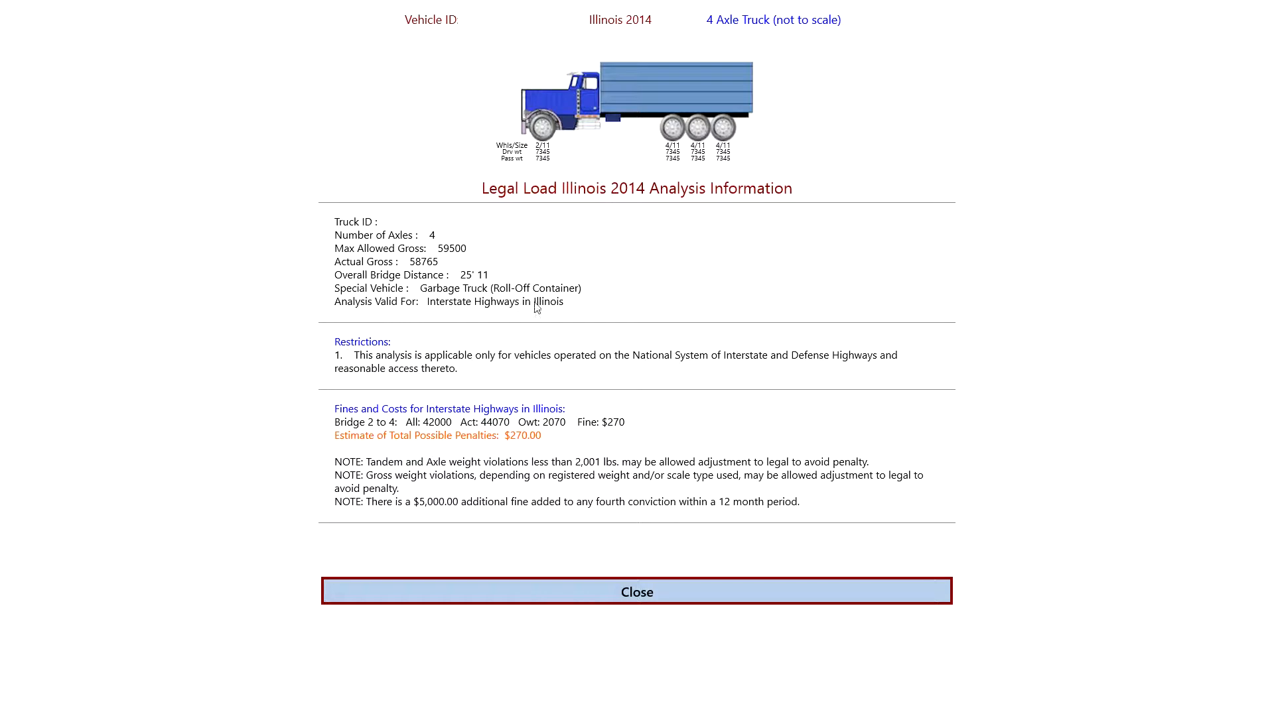
mouse_move(649, 446)
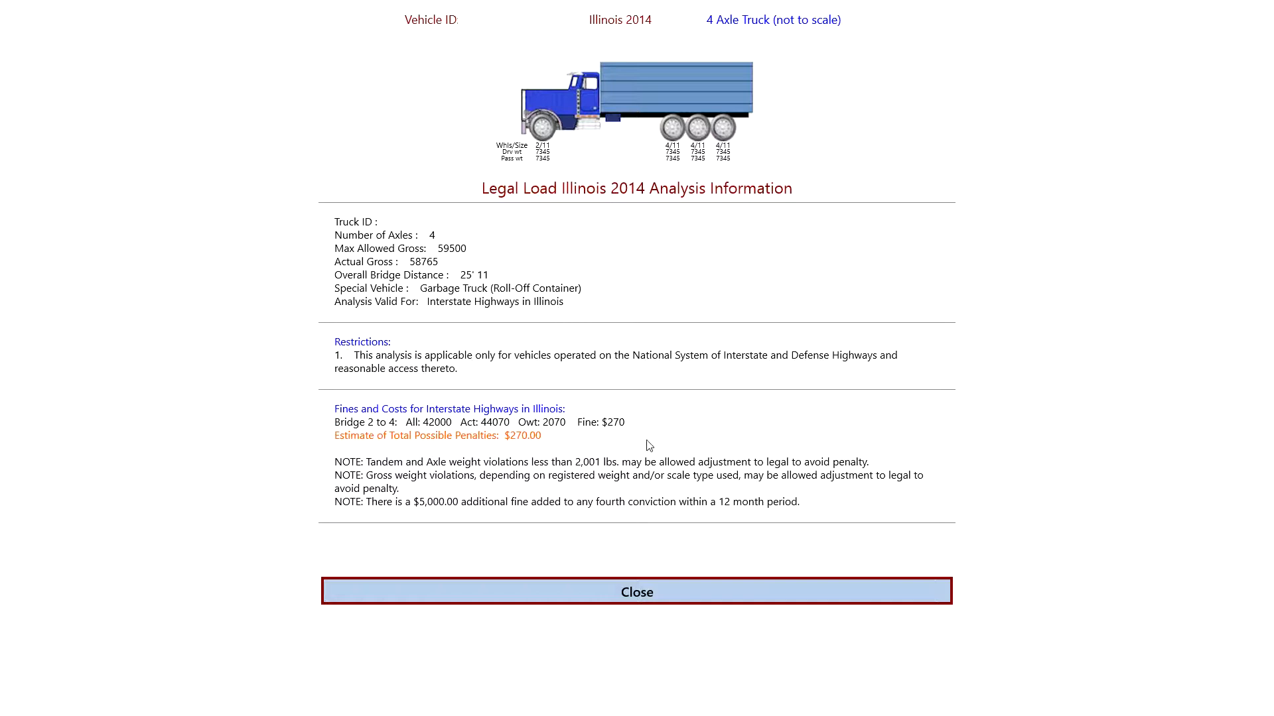
mouse_move(367, 441)
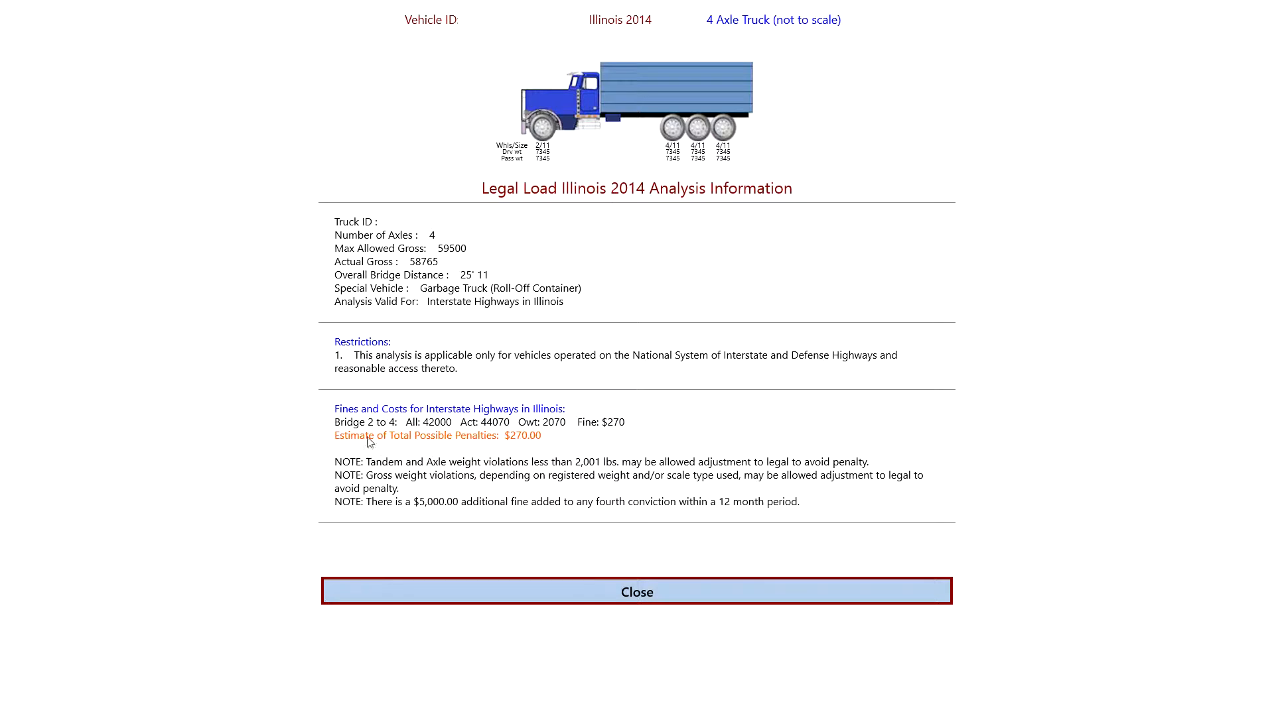
mouse_move(616, 436)
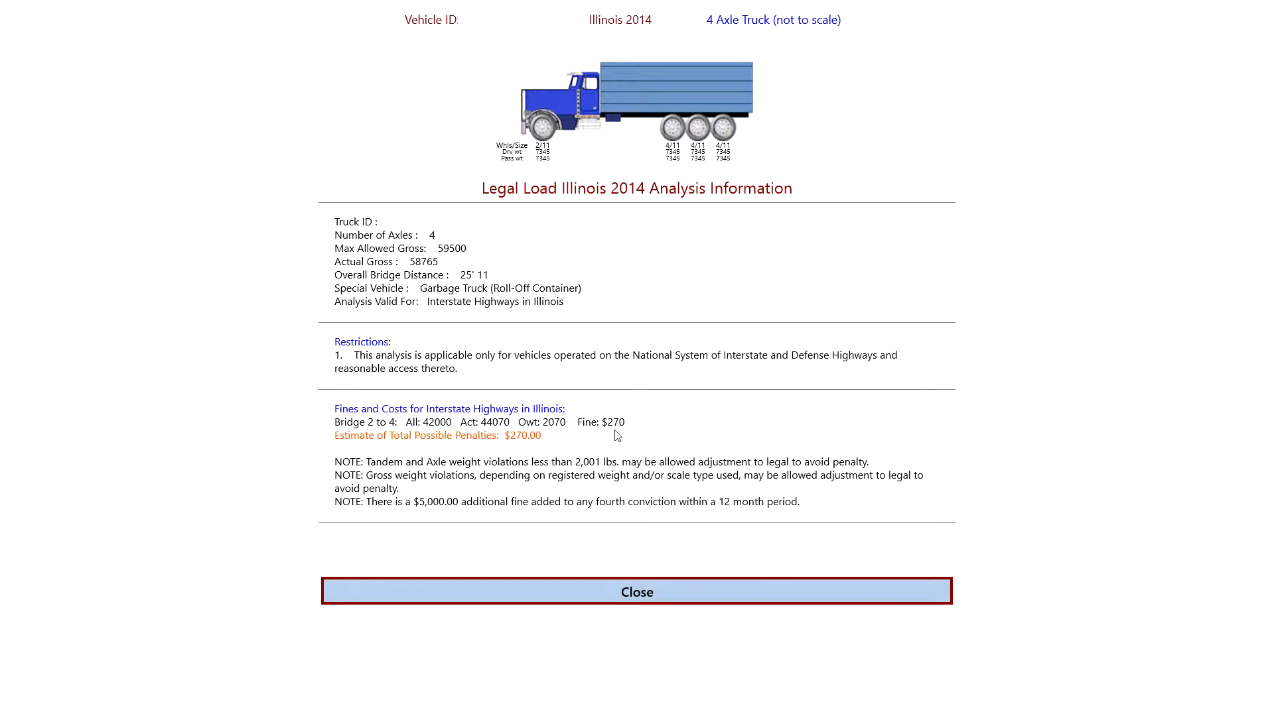
mouse_move(335, 438)
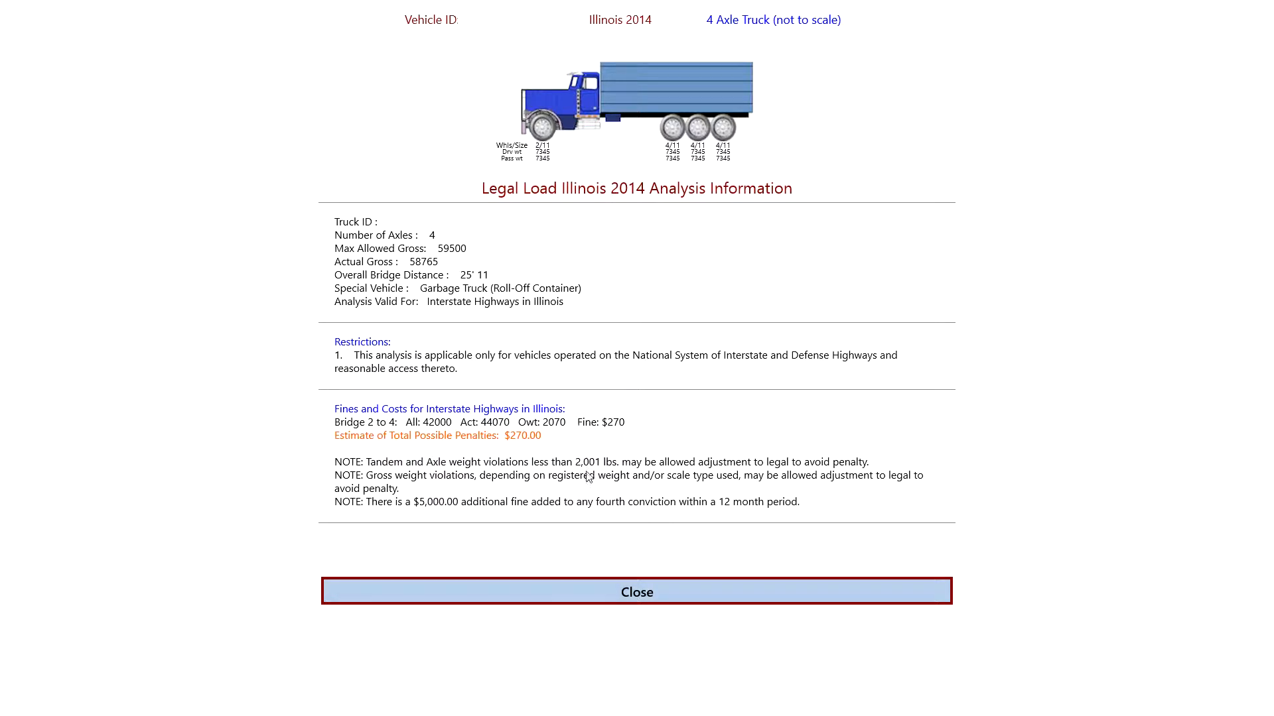
mouse_move(871, 526)
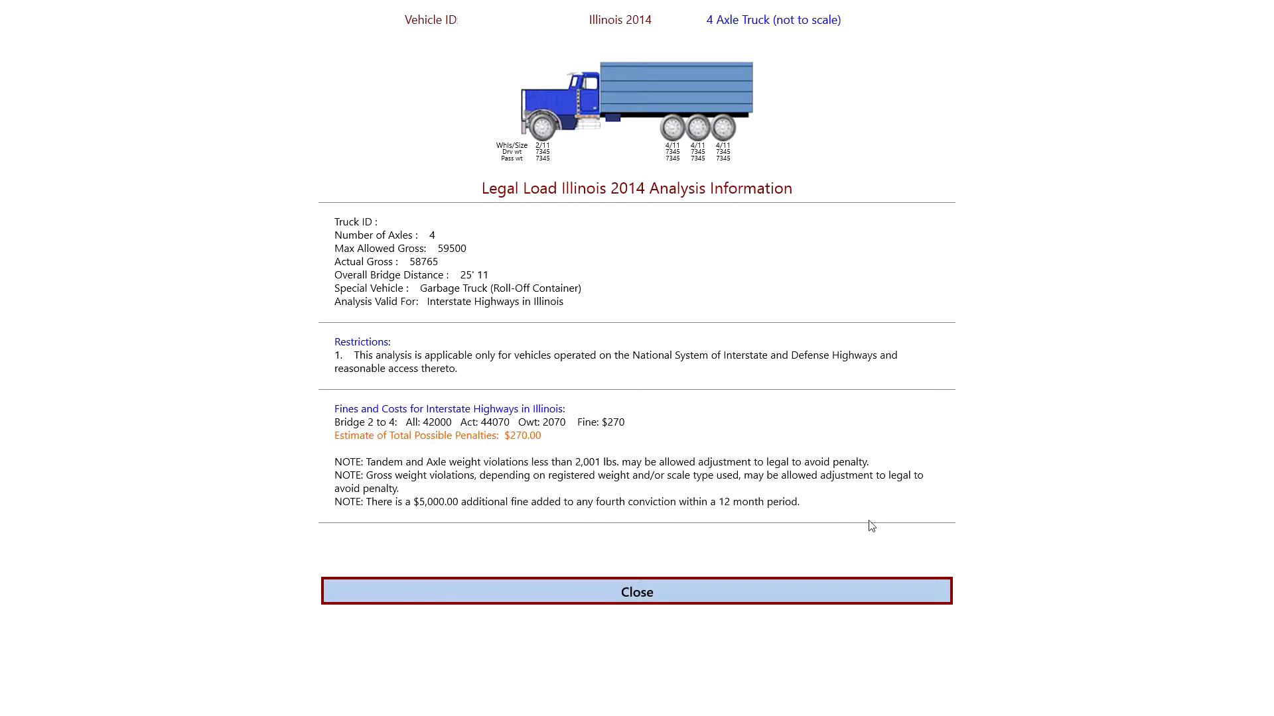
Step: Close the penalty details page and close the analysis
click(636, 591)
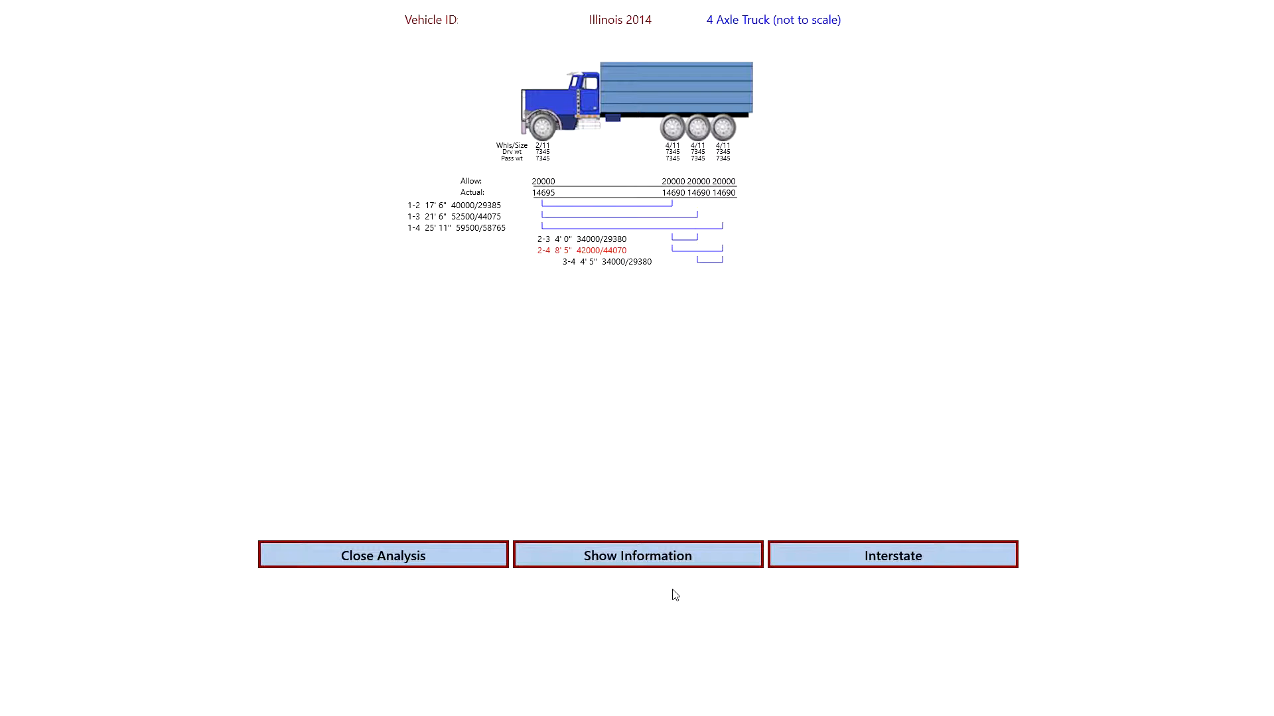
mouse_move(565, 113)
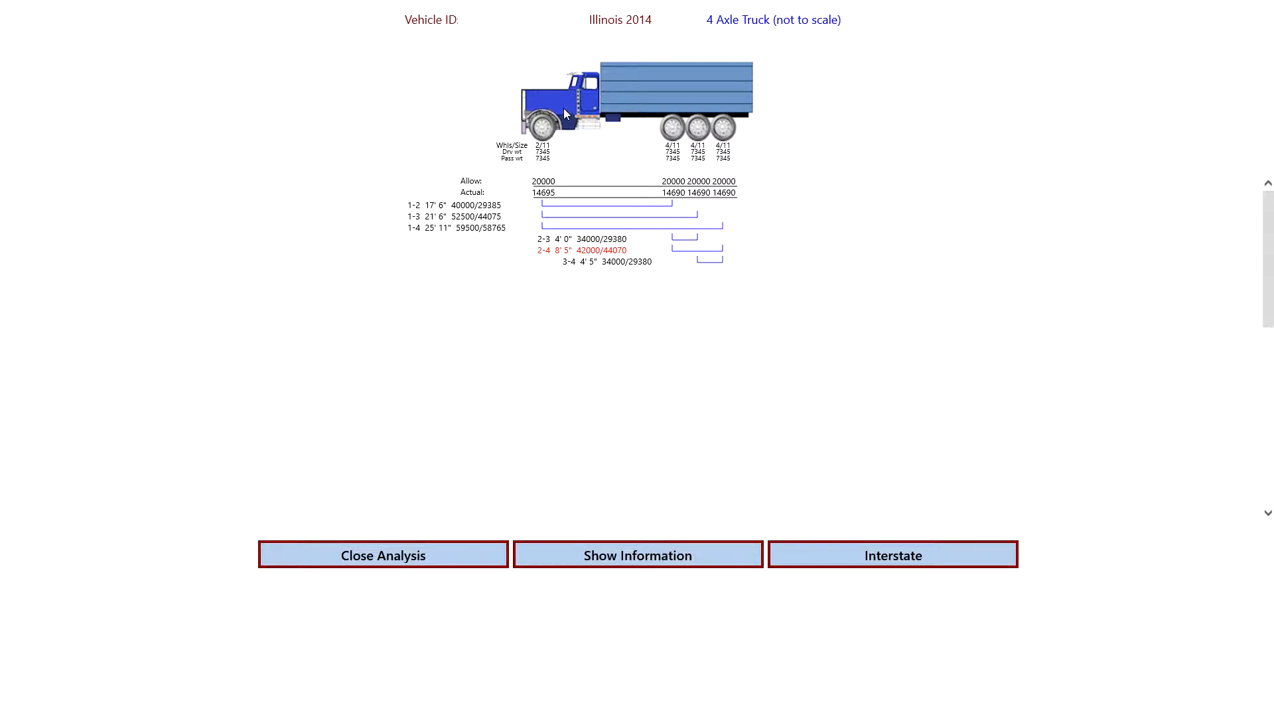
click(382, 556)
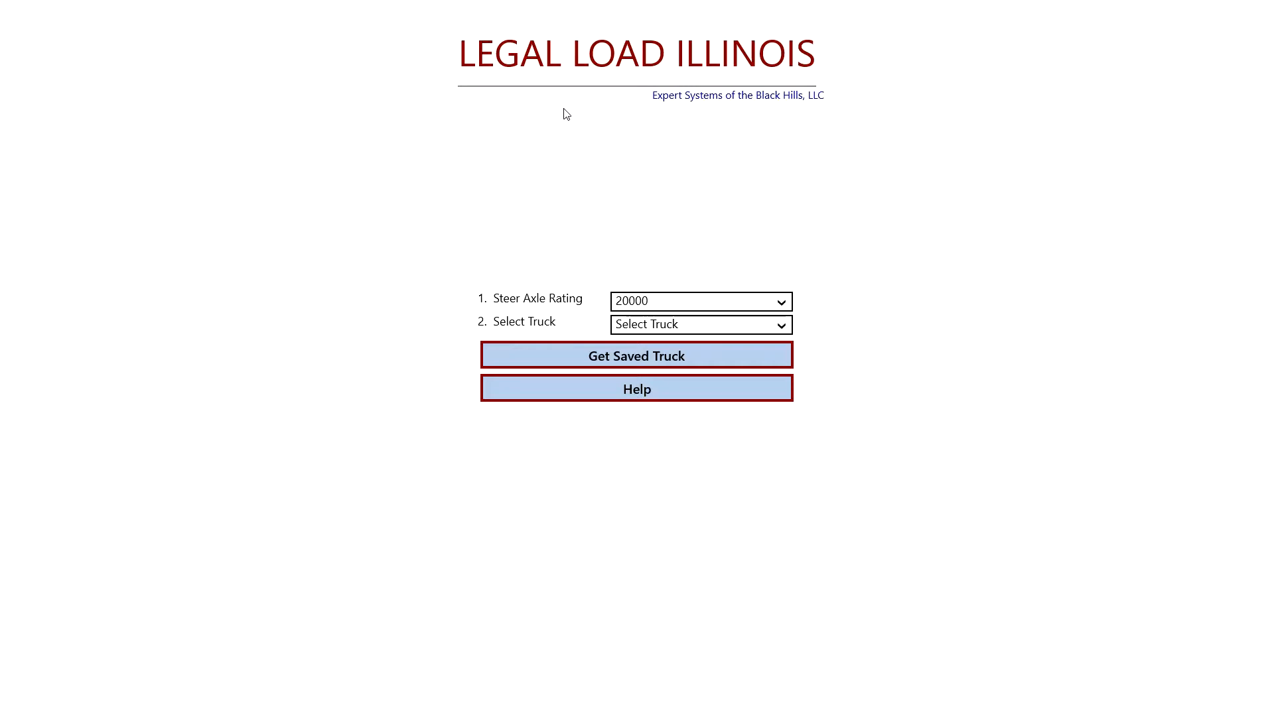
Step: Open Get Saved Truck to recall Truck4ax
click(636, 356)
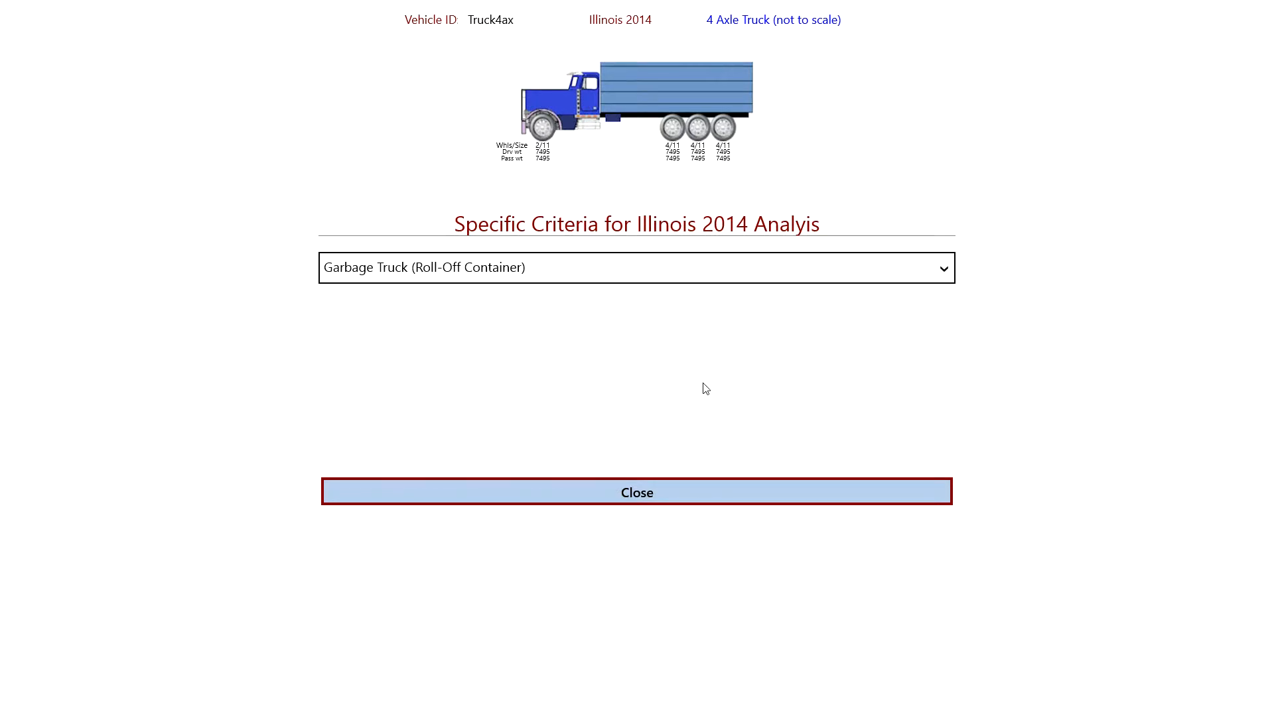
mouse_move(708, 297)
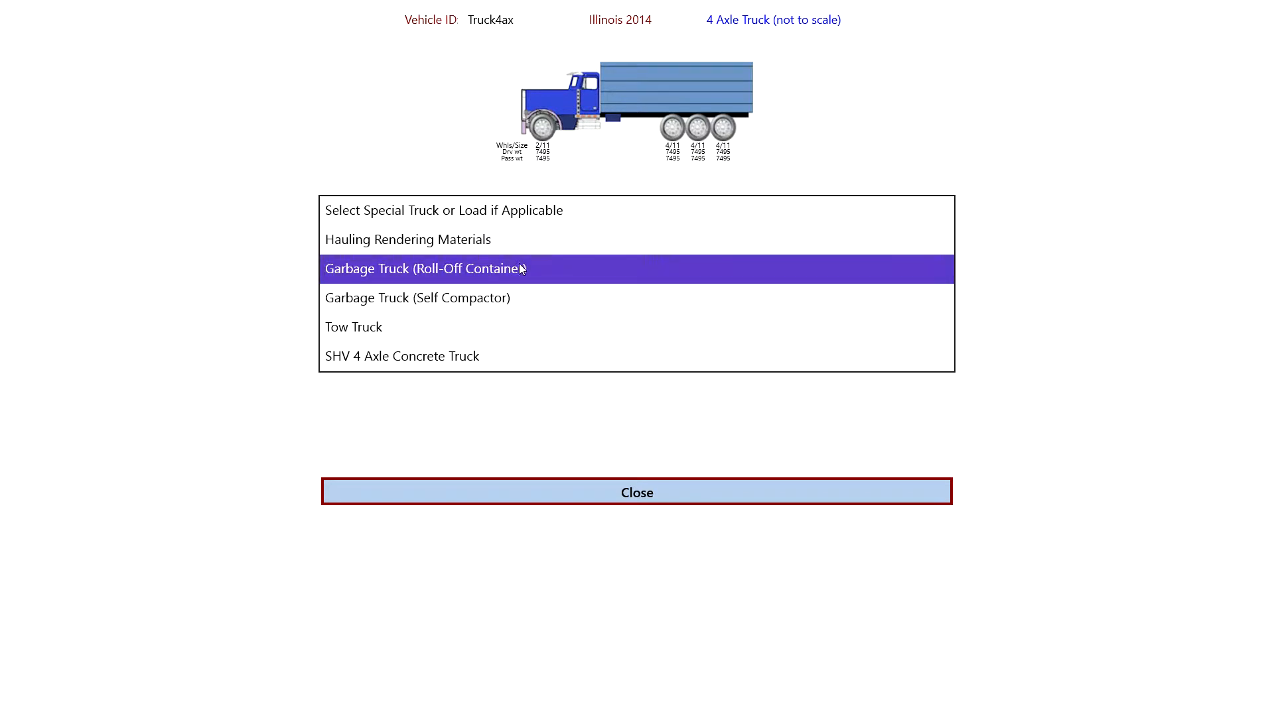
mouse_move(511, 356)
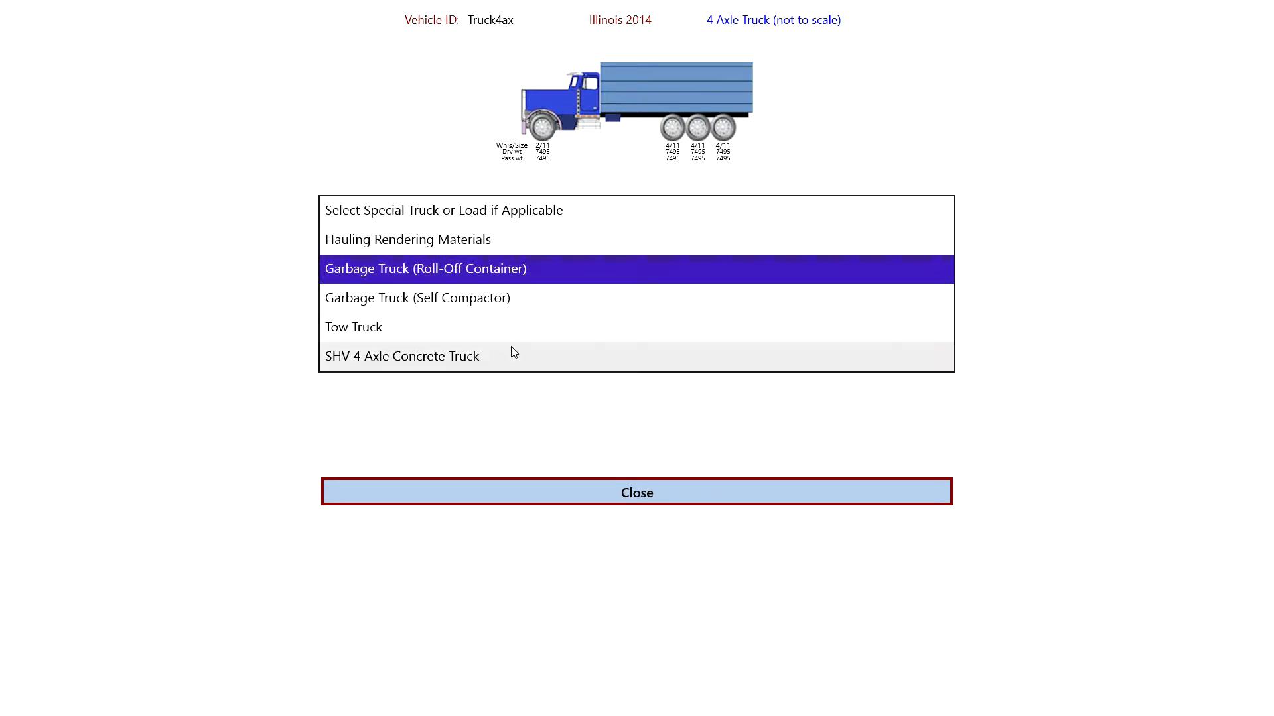
mouse_move(528, 221)
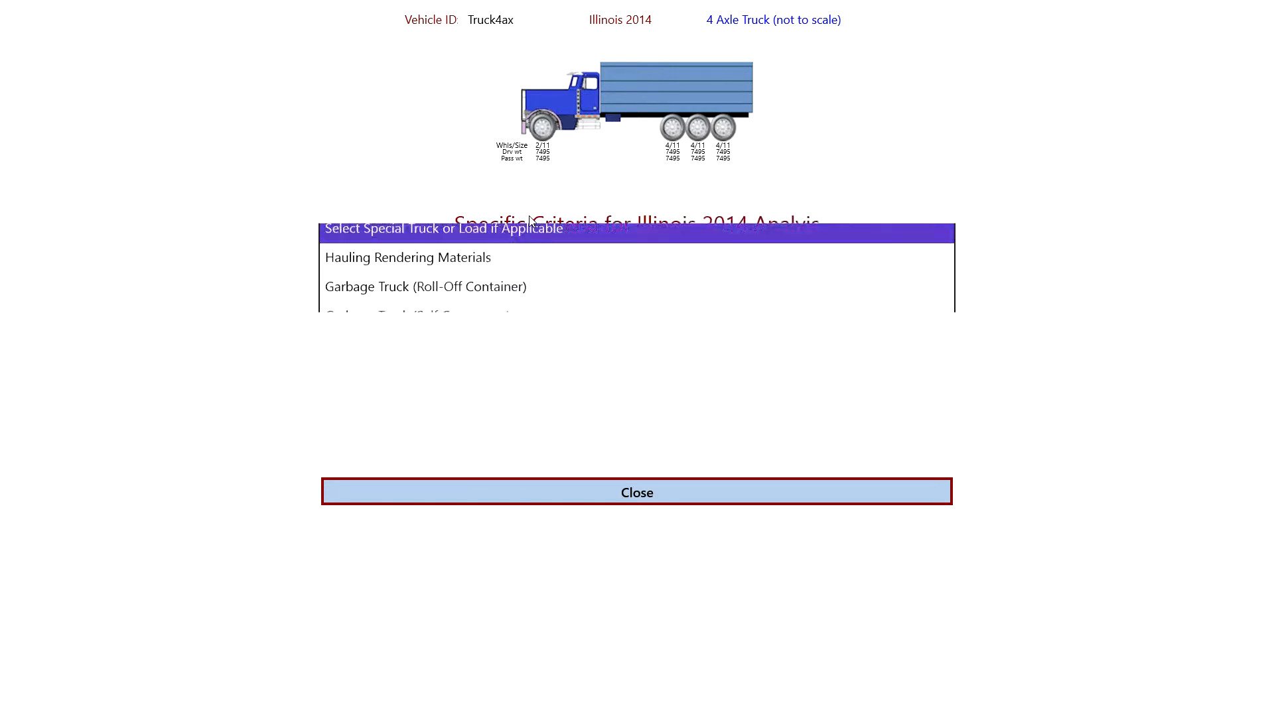
Step: Analyze Truck4ax, review its $430 non-interstate fines, and close the analysis
click(636, 492)
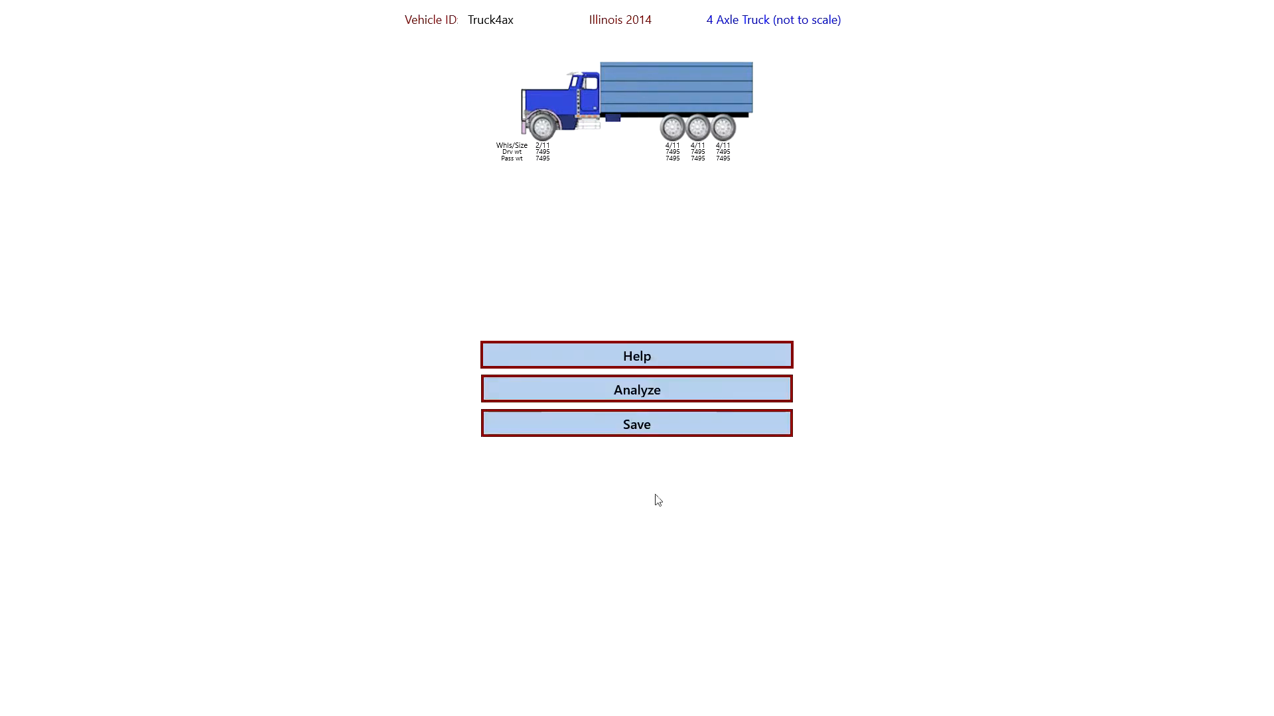
click(637, 389)
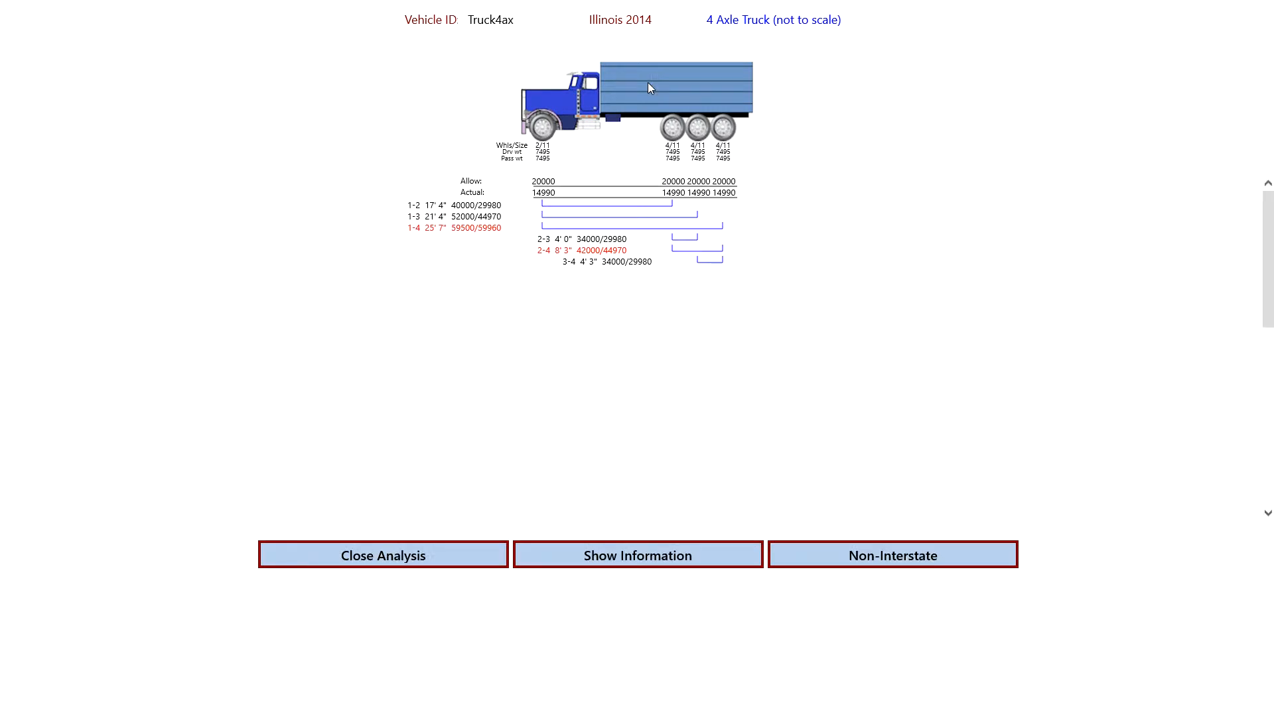
mouse_move(802, 343)
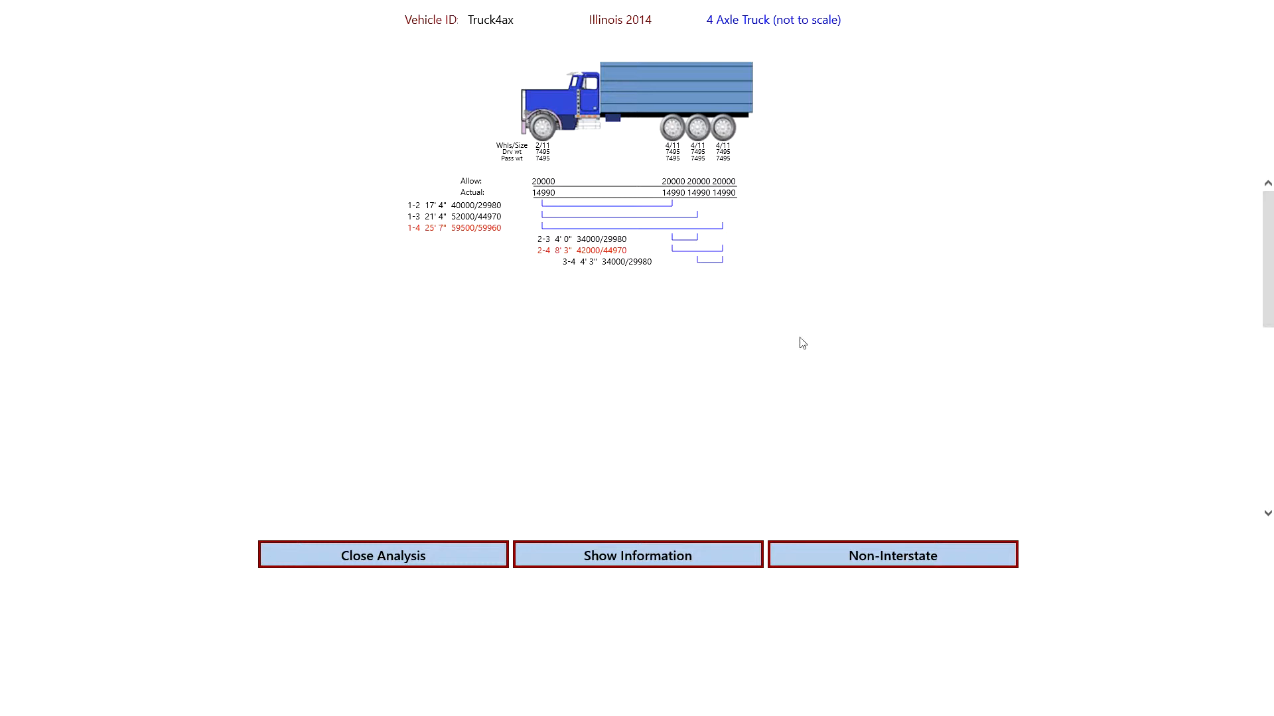
mouse_move(876, 559)
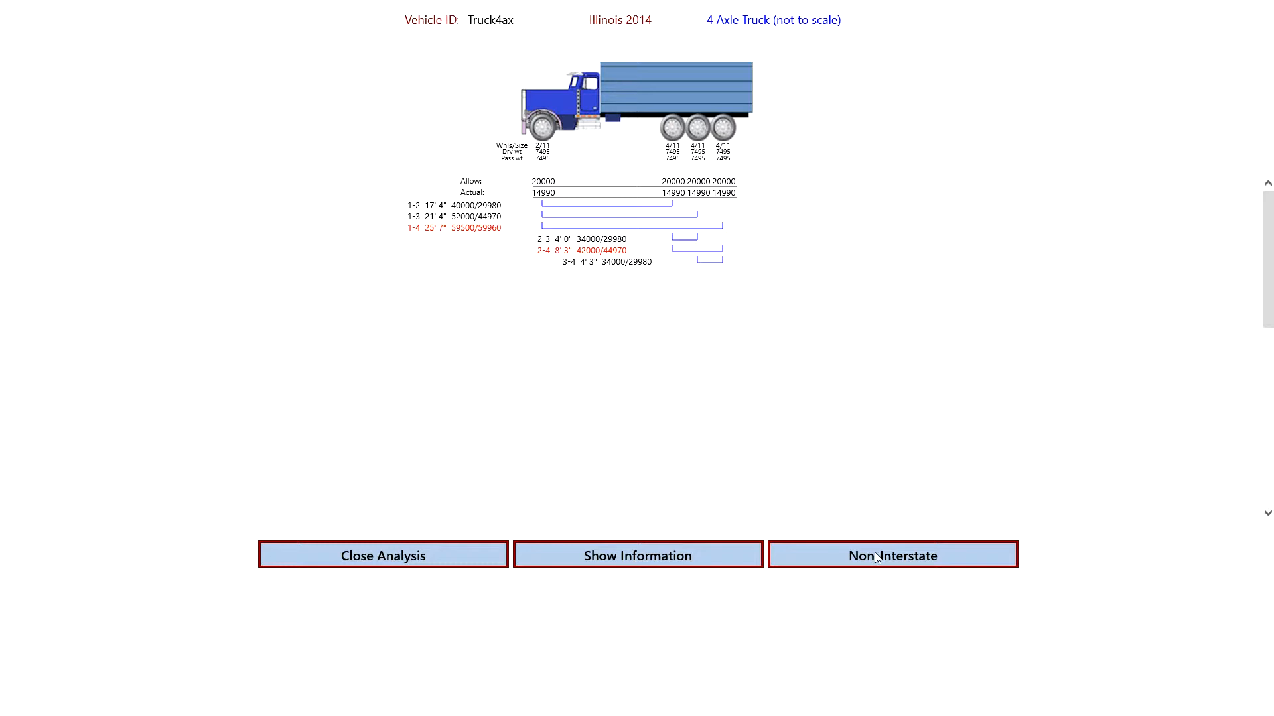
click(637, 556)
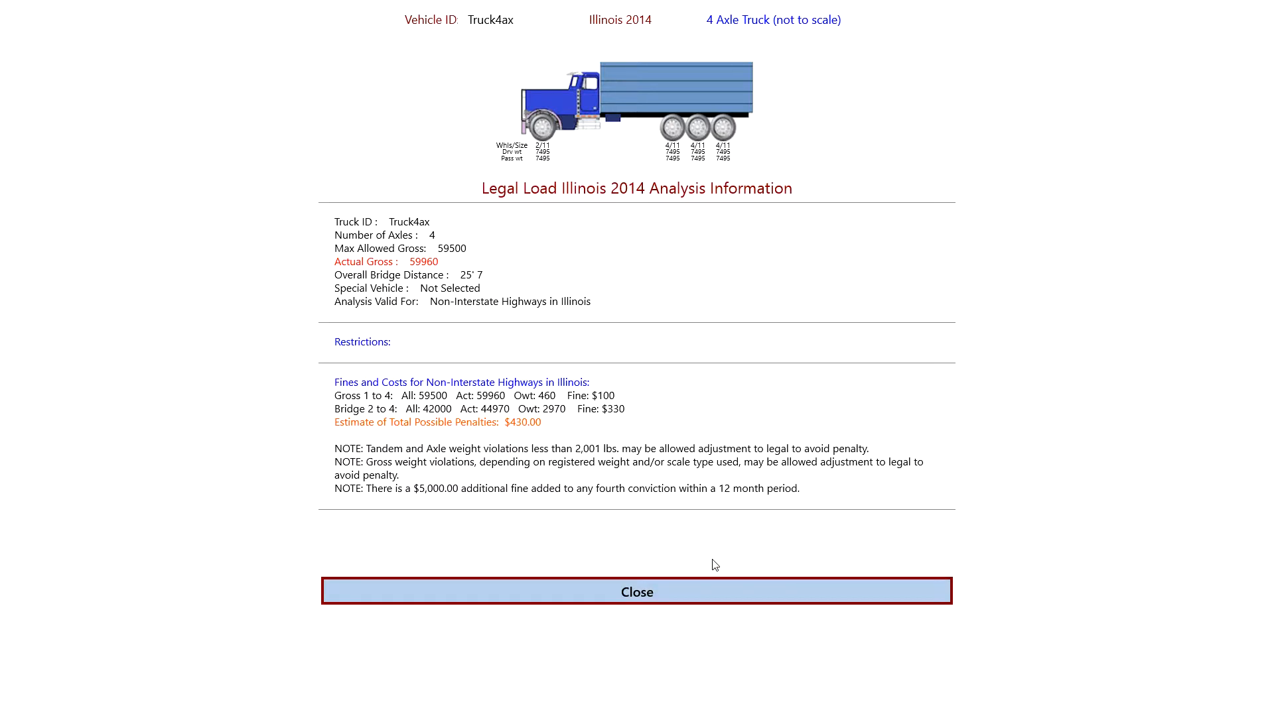
click(637, 591)
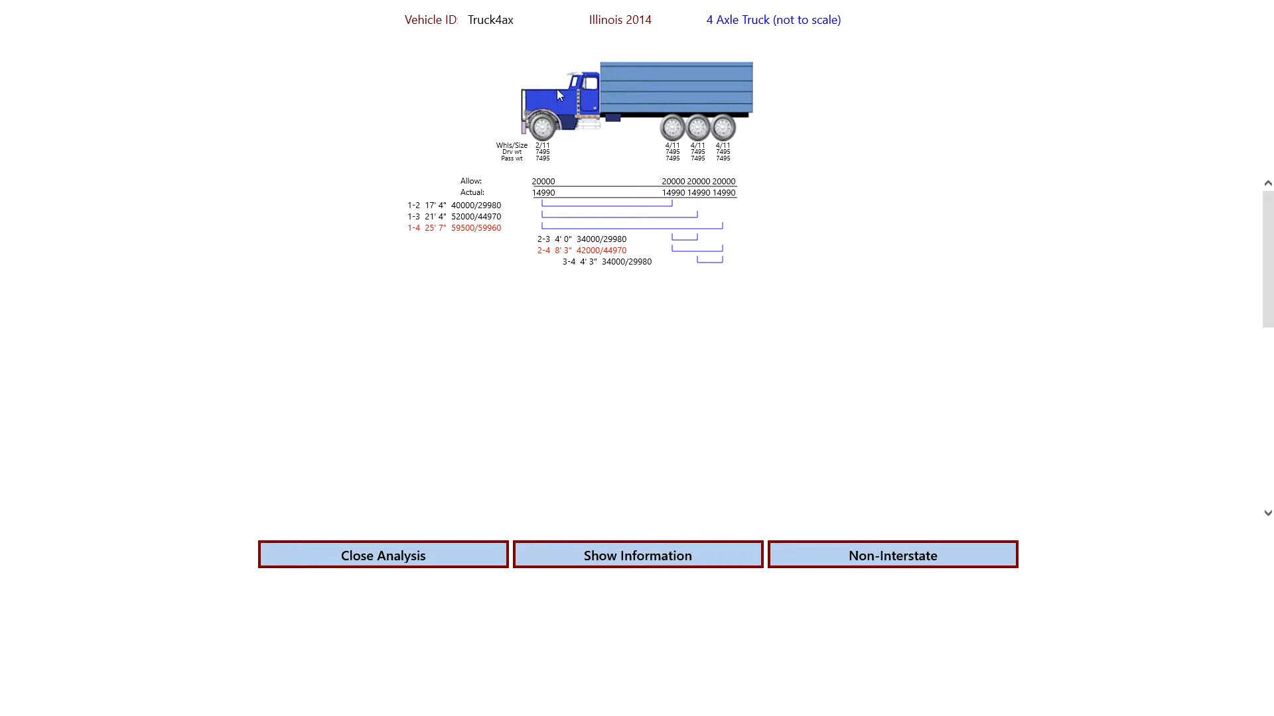
click(383, 556)
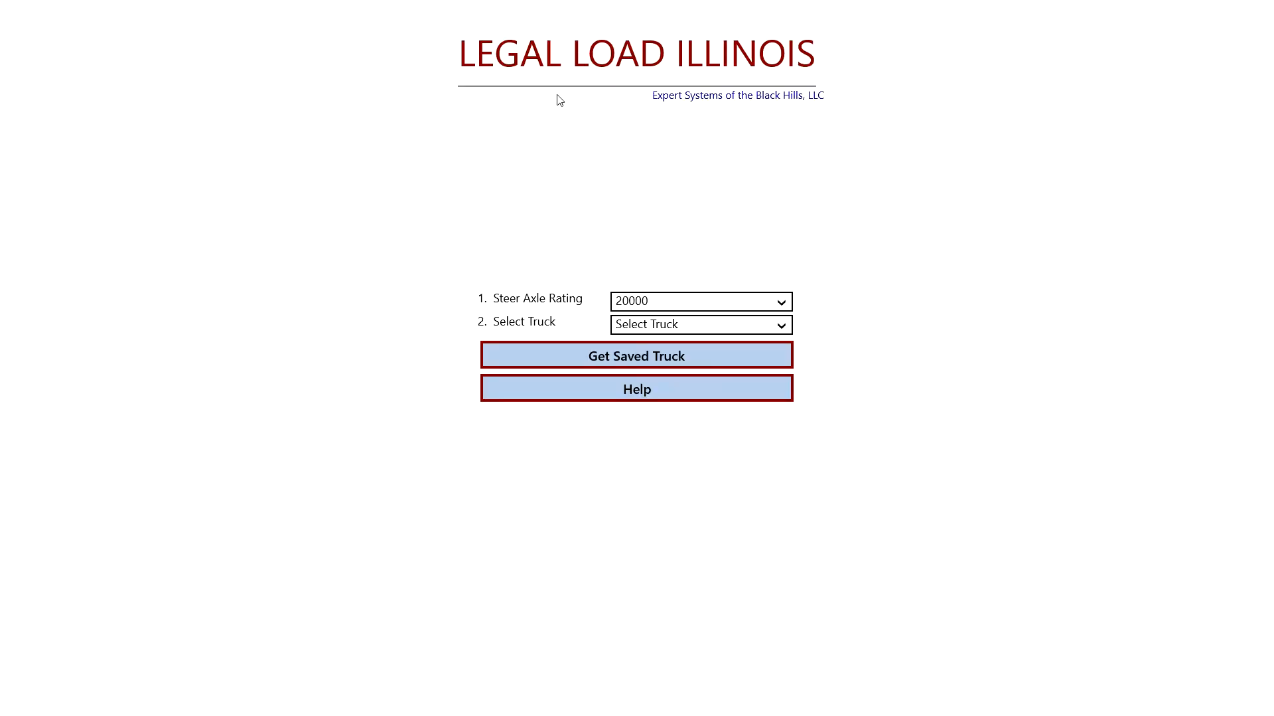